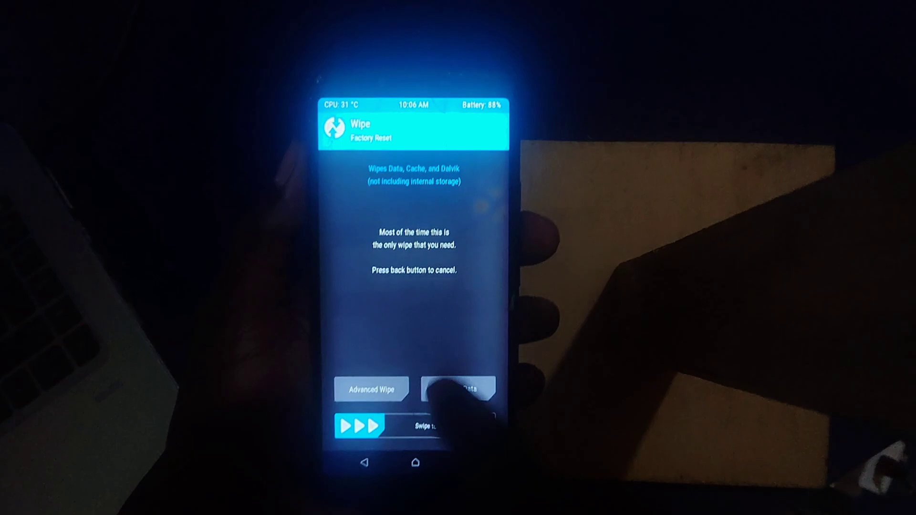
- Advanced-wipe Dalvik/ART cache, system, data and cache in TWRP, then bring up Reboot options
click(371, 390)
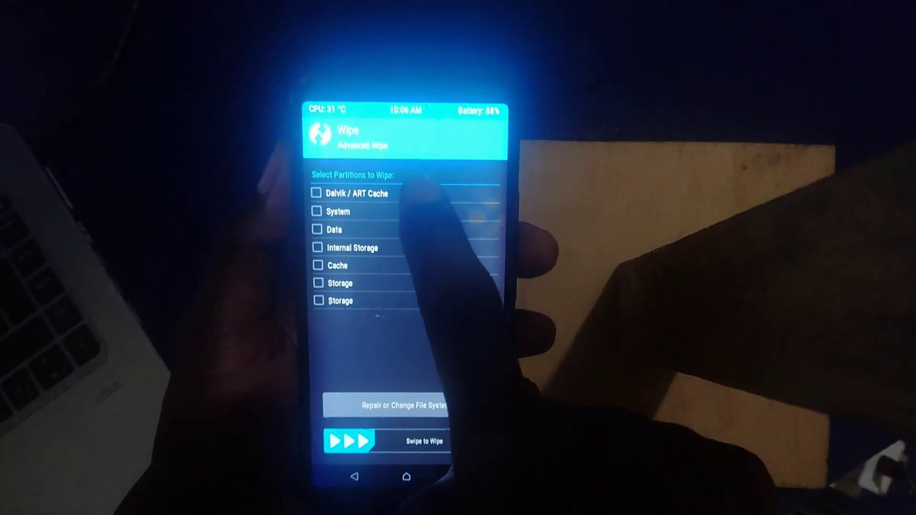
click(316, 193)
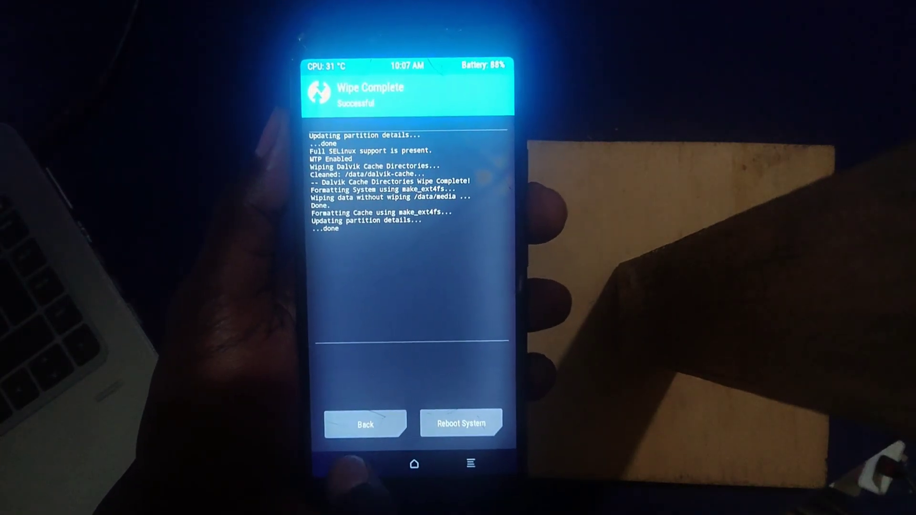
click(364, 425)
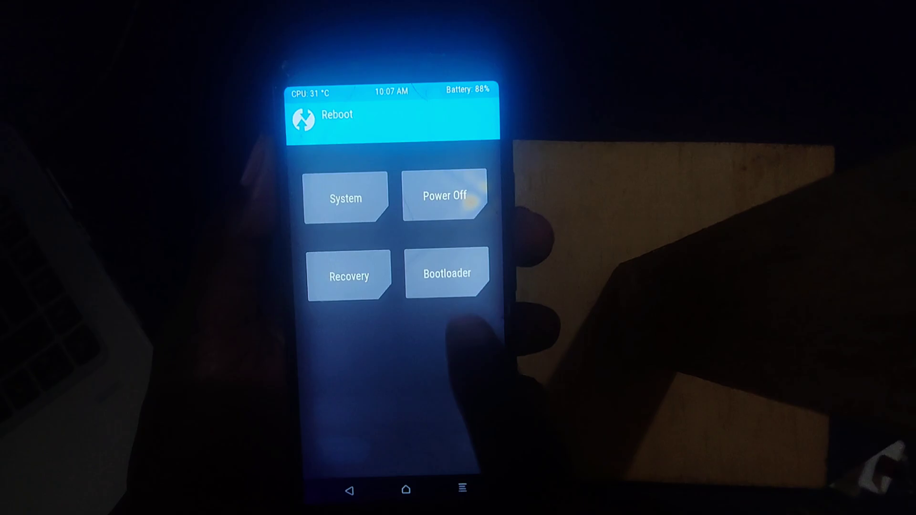
click(447, 198)
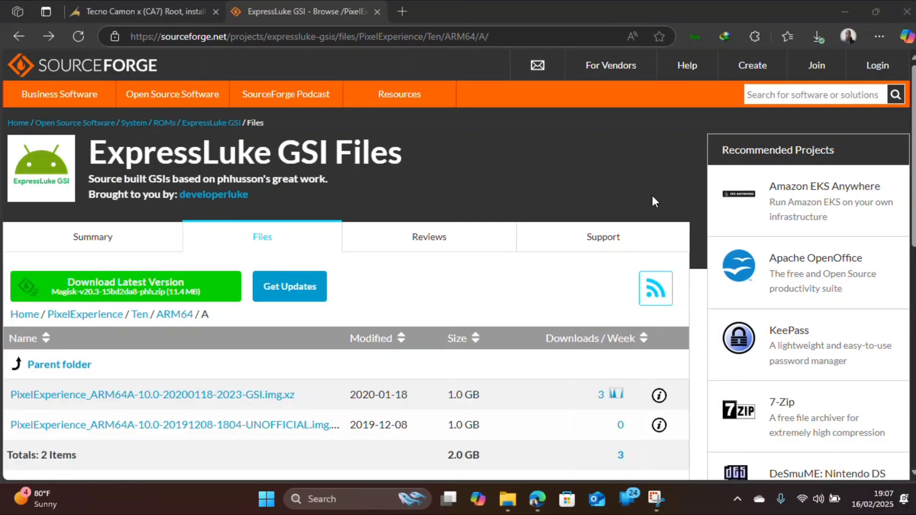
mouse_move(536, 287)
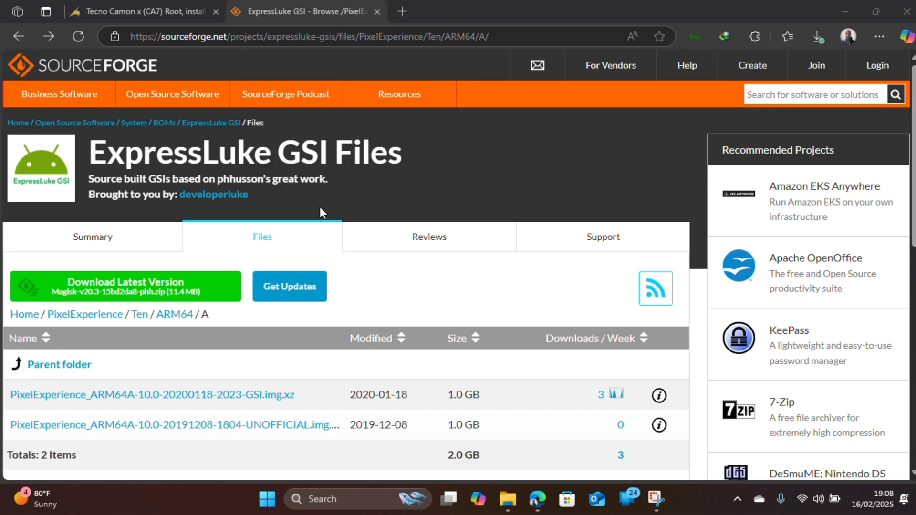
mouse_move(817, 41)
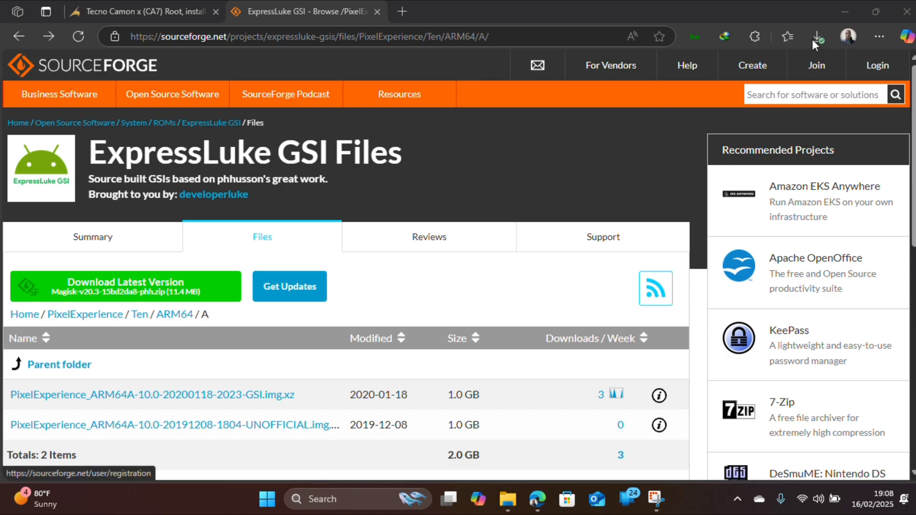
click(817, 36)
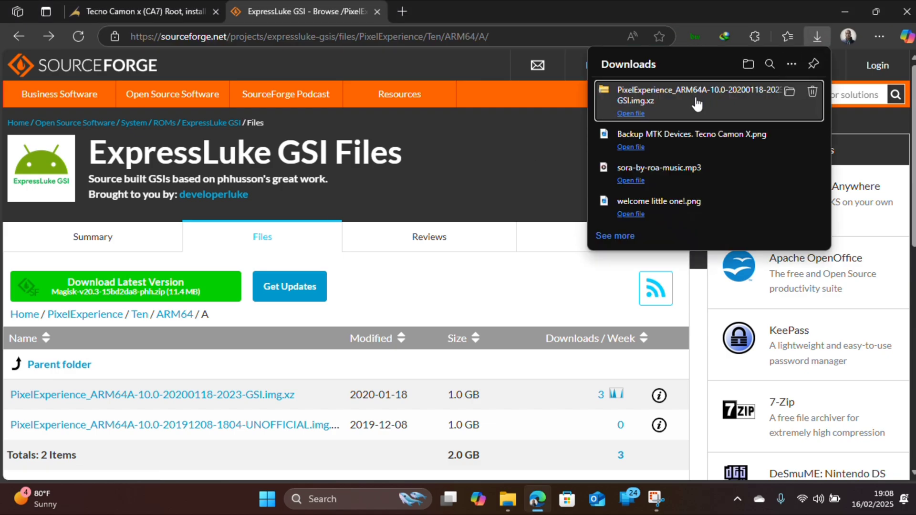
mouse_move(565, 270)
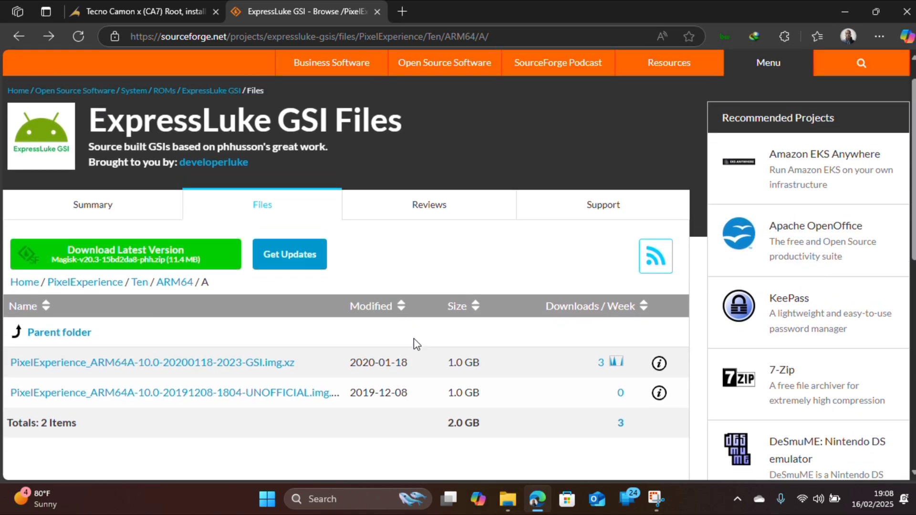
- Extract the PixelExperience .img.xz archive into Downloads with 7-Zip's Extract files
click(507, 499)
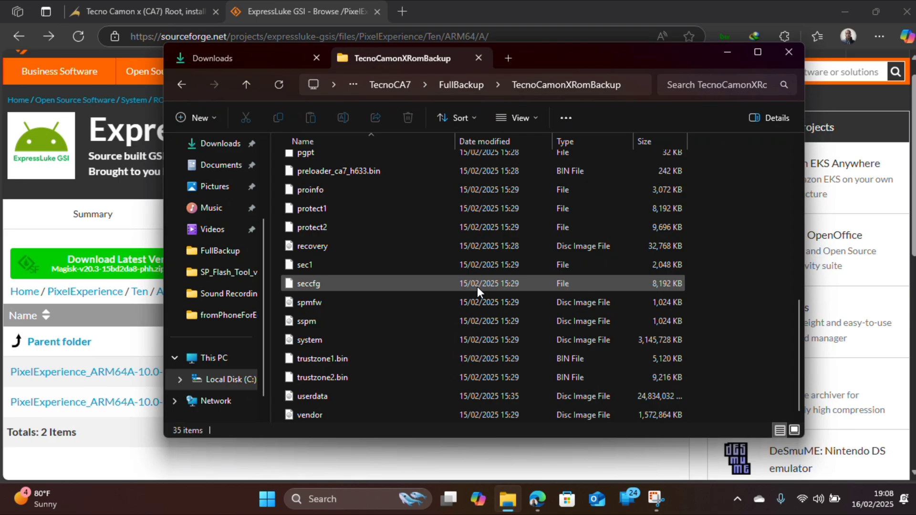
click(213, 57)
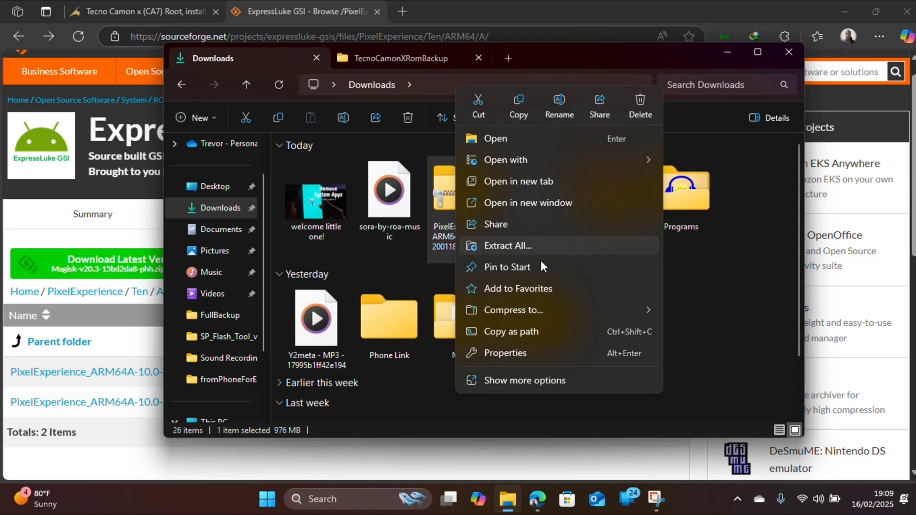
click(527, 380)
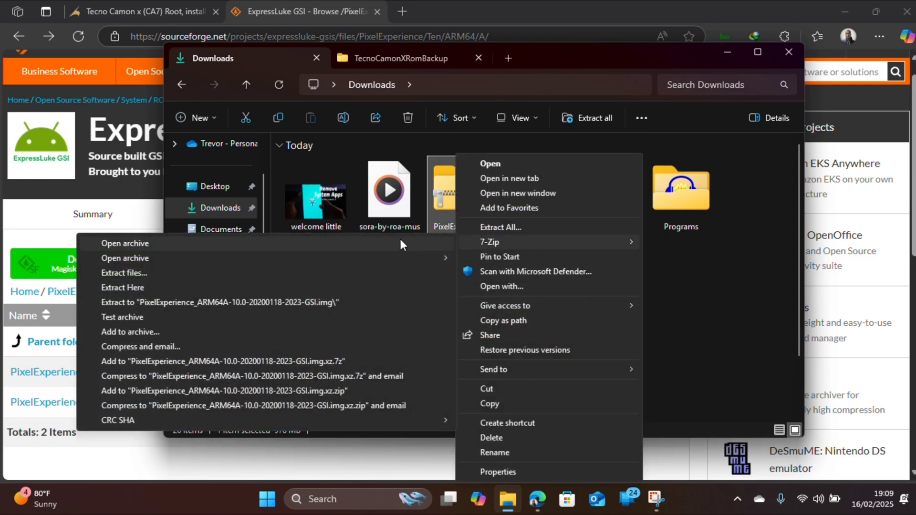
mouse_move(373, 282)
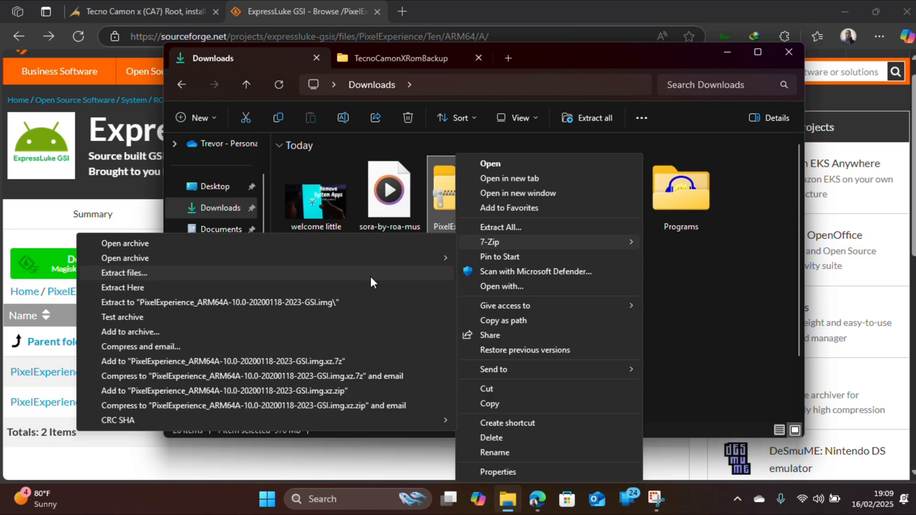
click(123, 273)
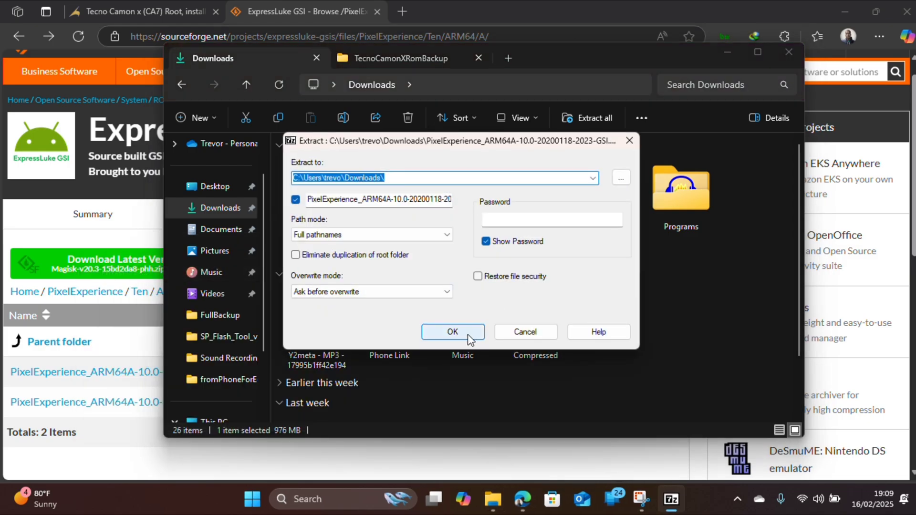
click(452, 331)
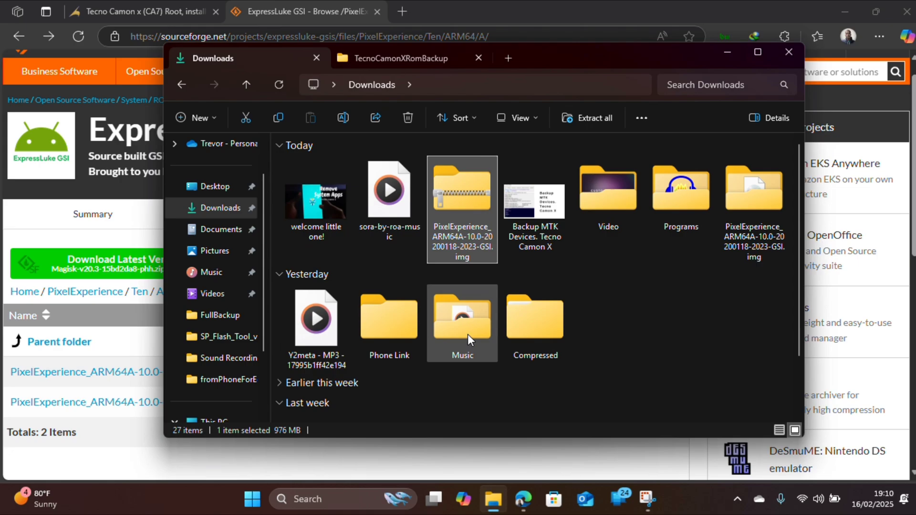
mouse_move(577, 292)
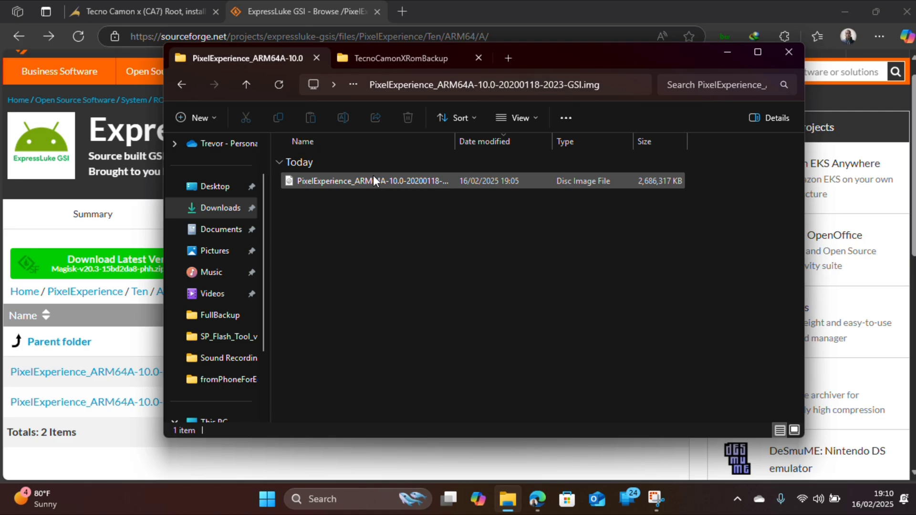
- Copy the extracted PixelExperience GSI image and paste it into TecnoCamonXRomBackup
click(374, 181)
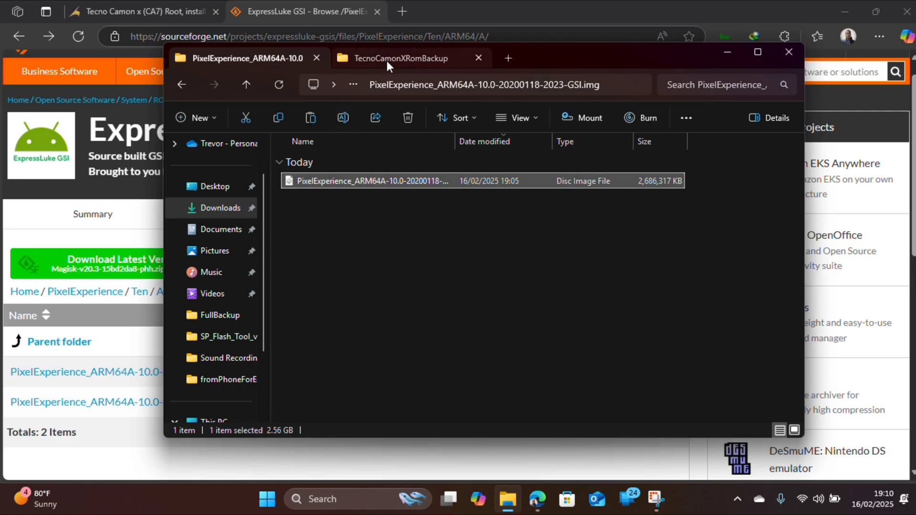
click(398, 58)
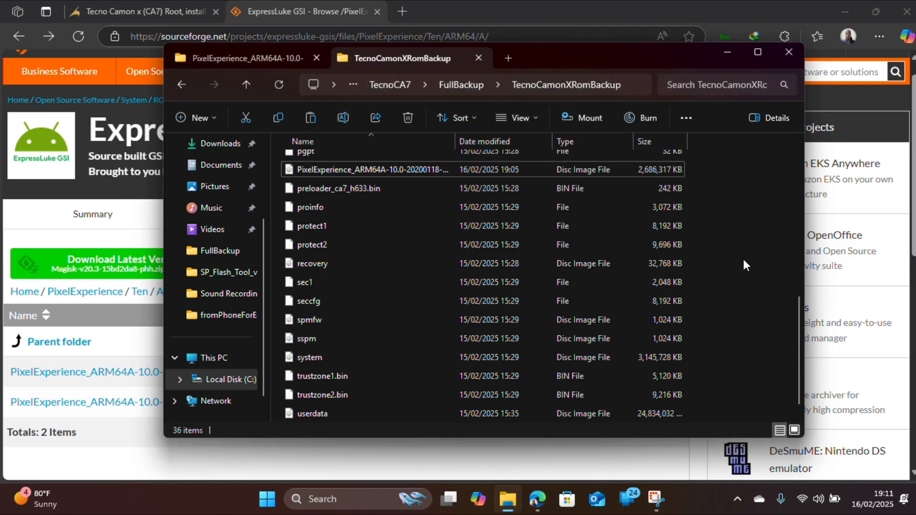
- Rename the stock system image in TecnoCamonXRomBackup to system(original)
scroll(down, 3)
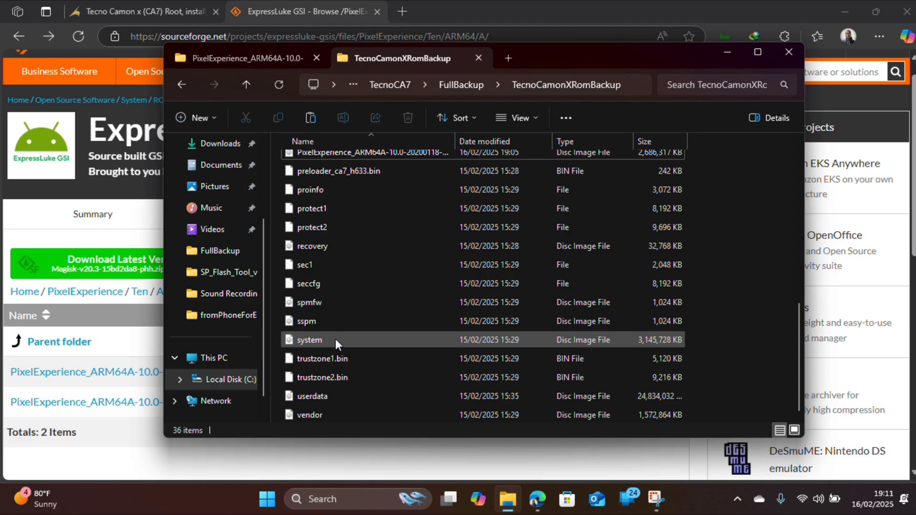
right_click(342, 344)
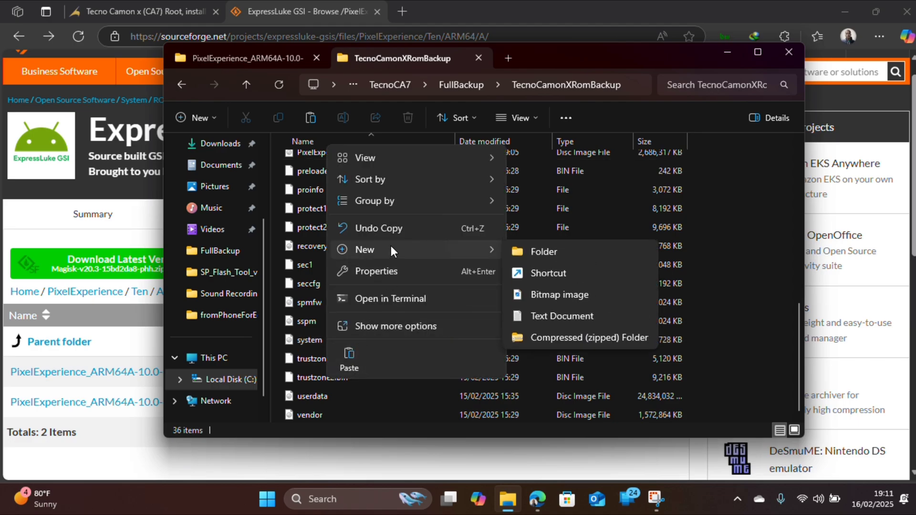
mouse_move(526, 326)
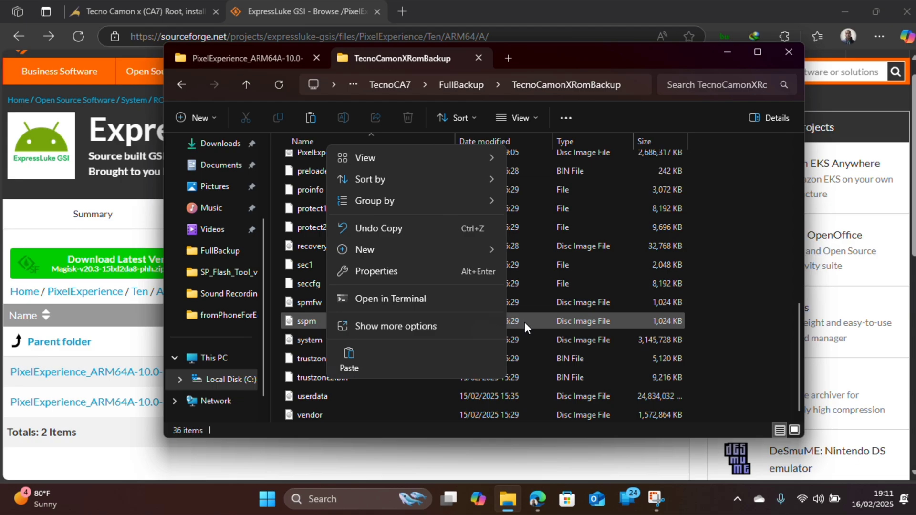
click(308, 339)
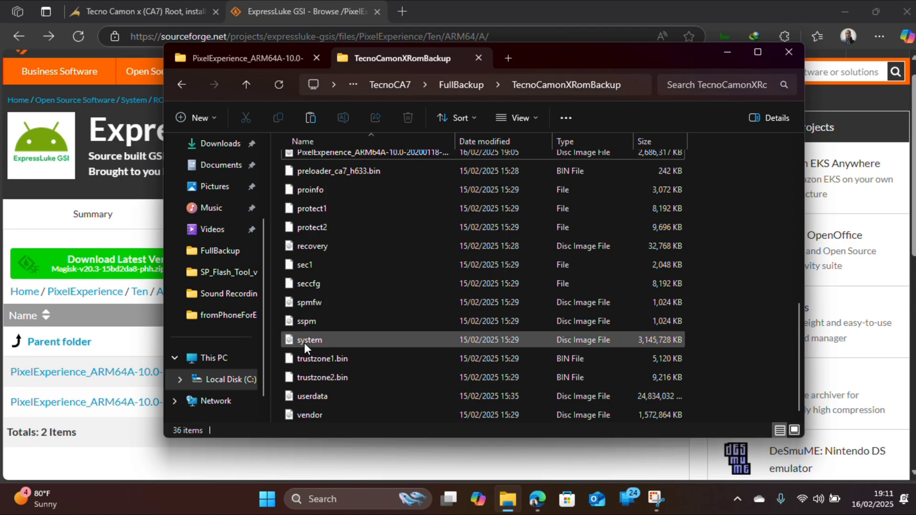
right_click(307, 339)
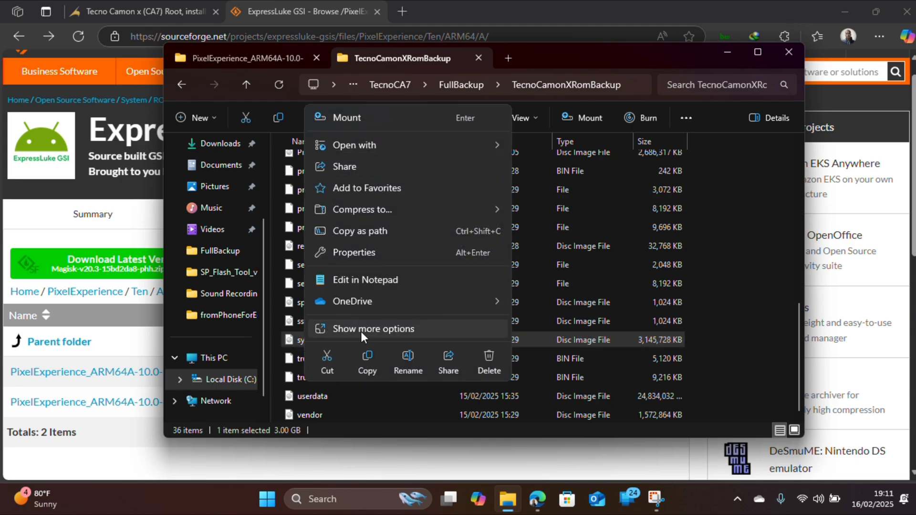
click(408, 362)
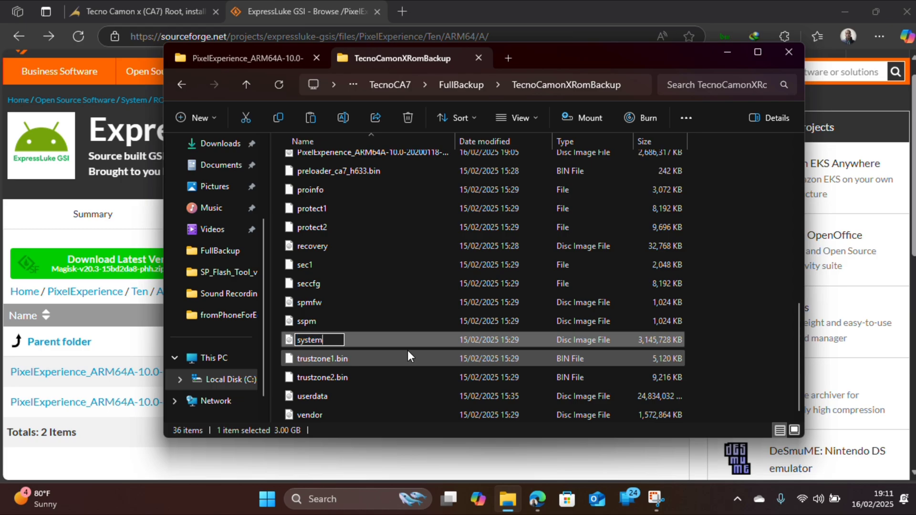
text((o))
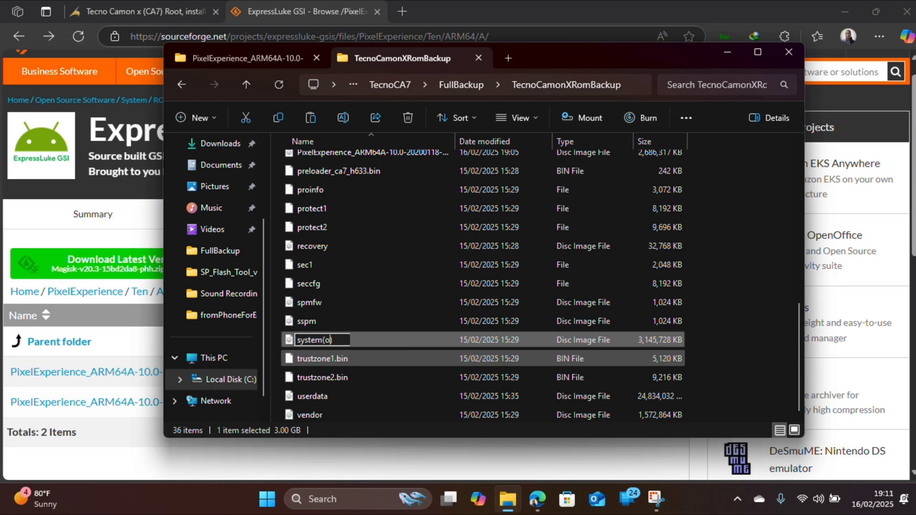
text(riginal))
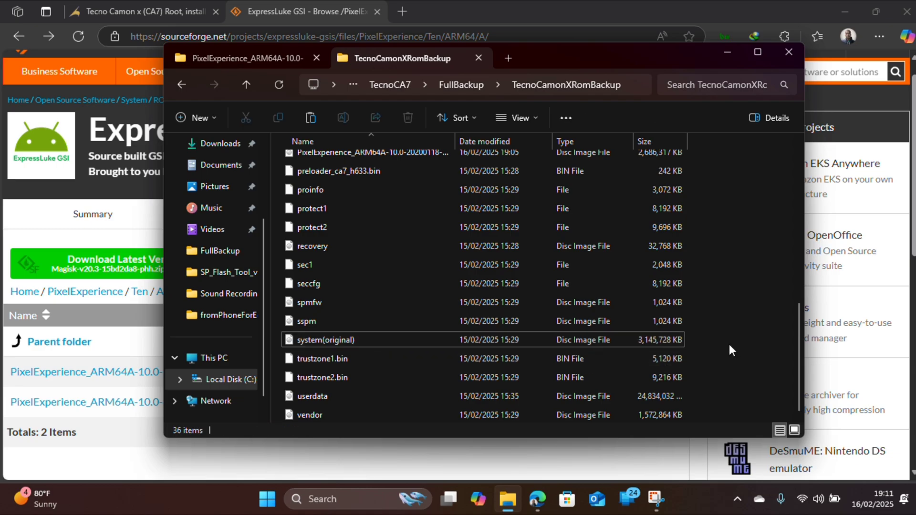
- Rename the PixelExperience_ARM64A image to system in the backup folder
scroll(up, 3)
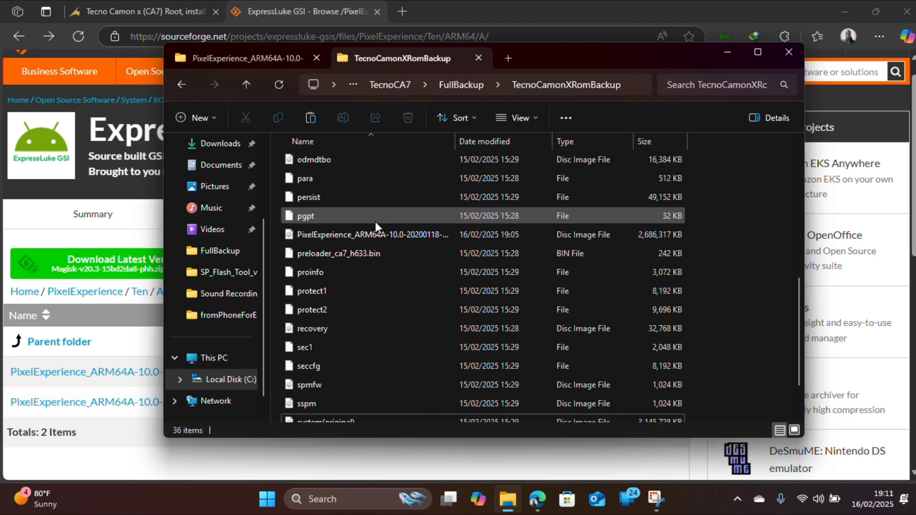
click(371, 272)
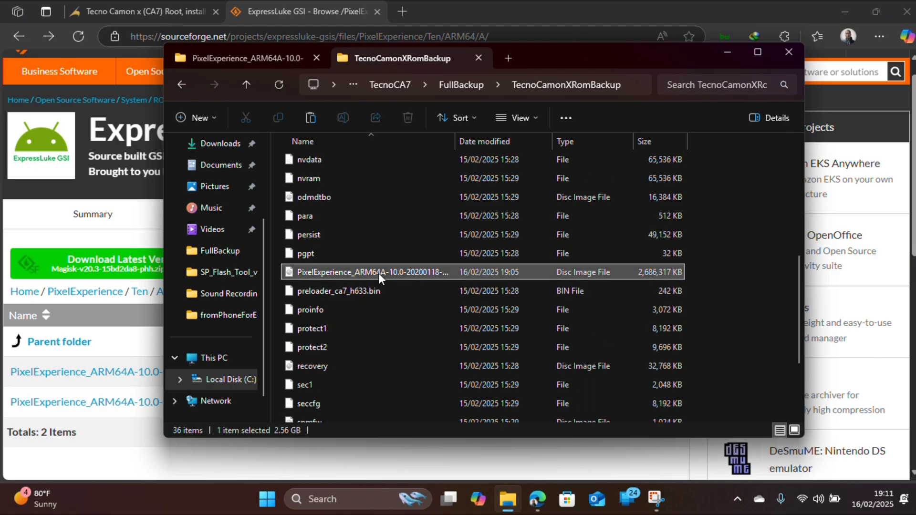
right_click(379, 273)
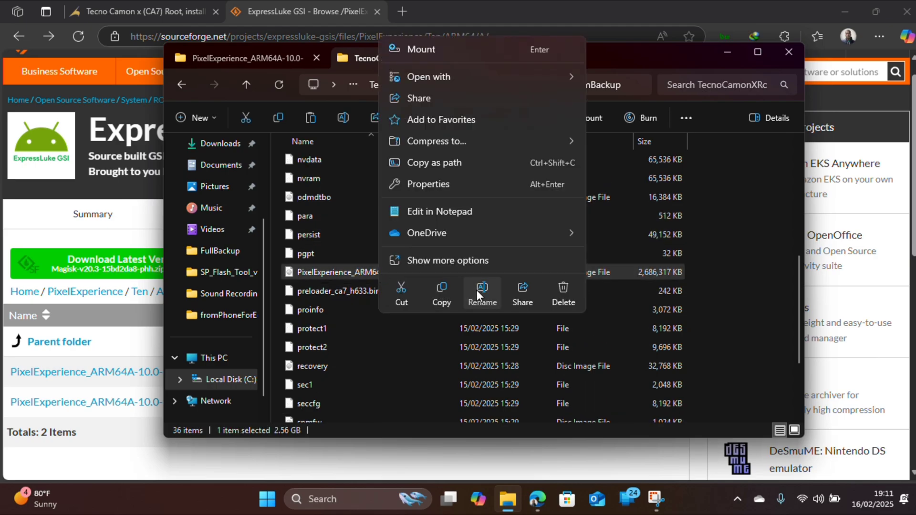
click(481, 292)
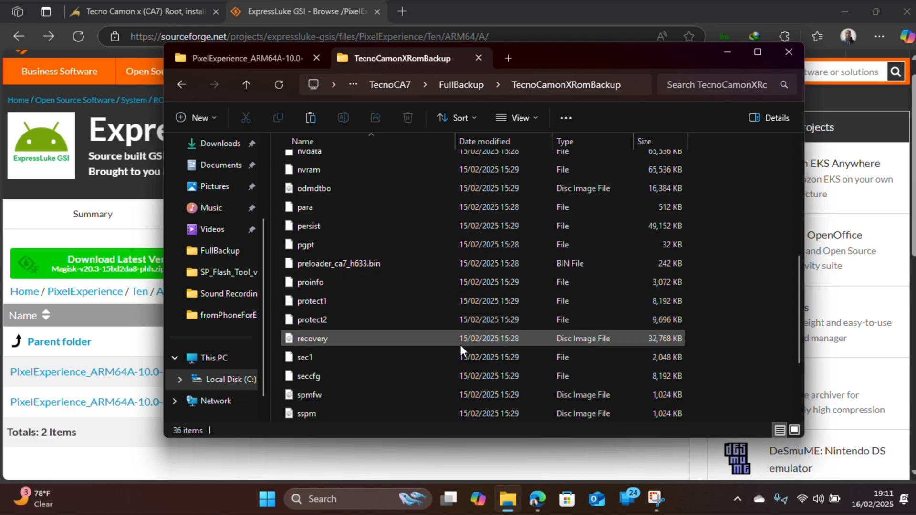
scroll(down, 3)
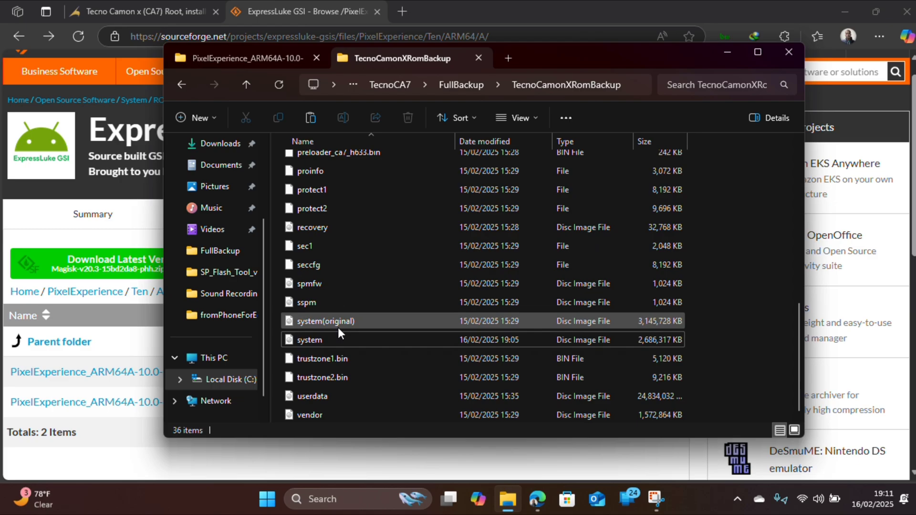
click(307, 340)
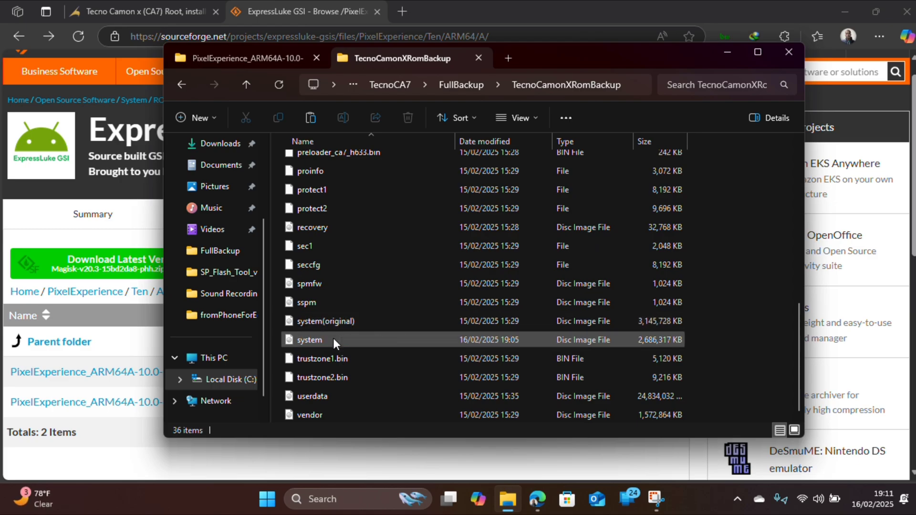
mouse_move(333, 343)
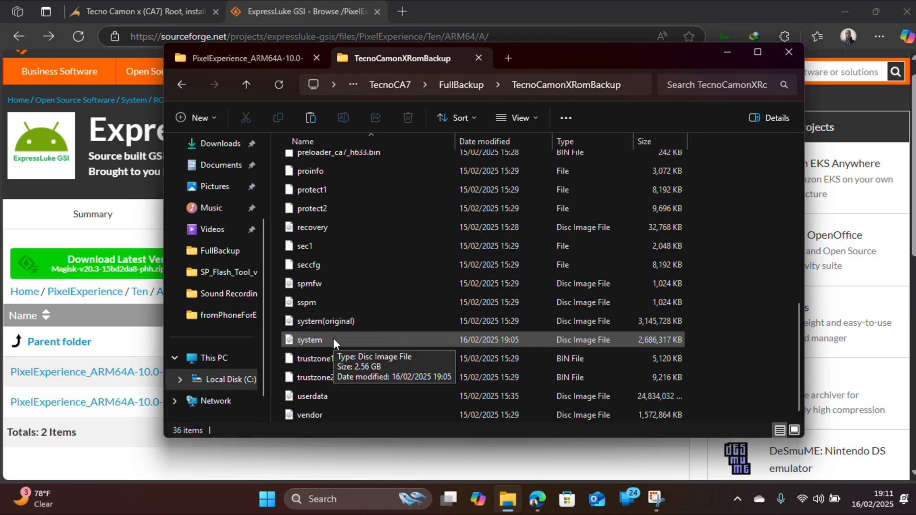
mouse_move(653, 343)
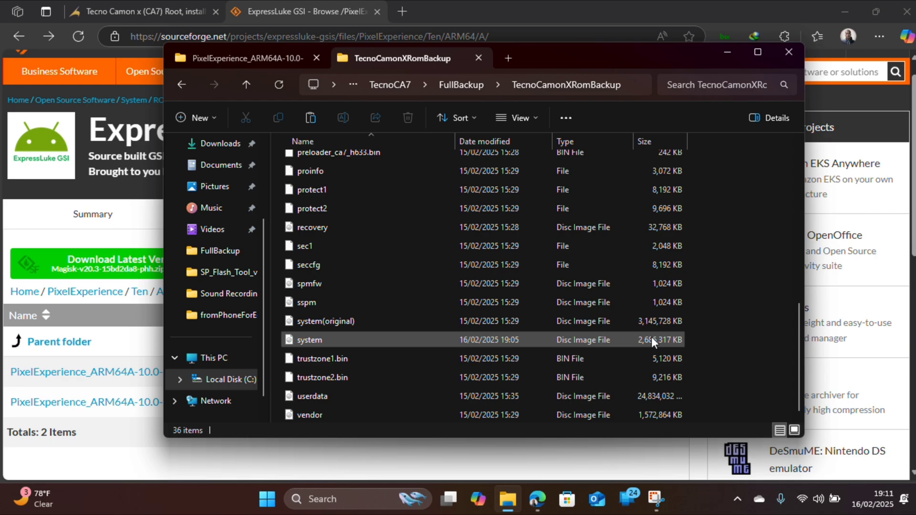
click(325, 320)
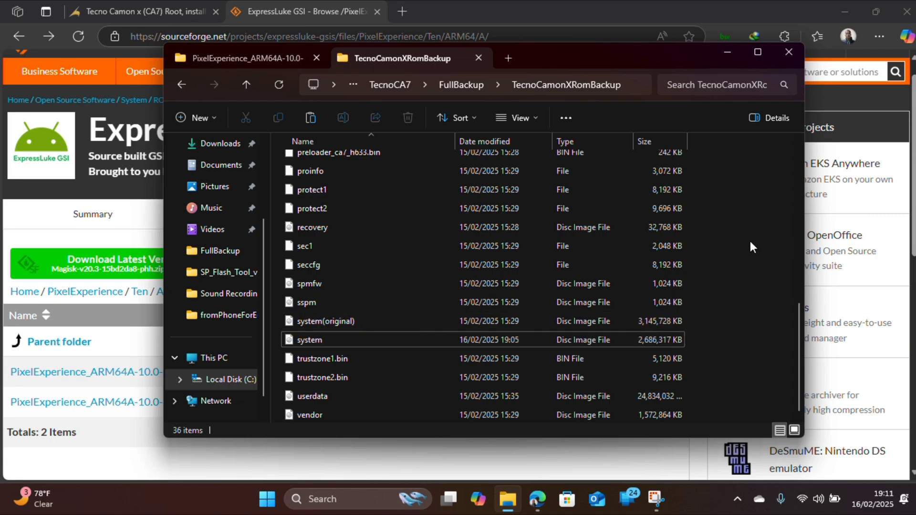
- Navigate up to the TecnoCA7 folder using the address-bar breadcrumb
scroll(up, 3)
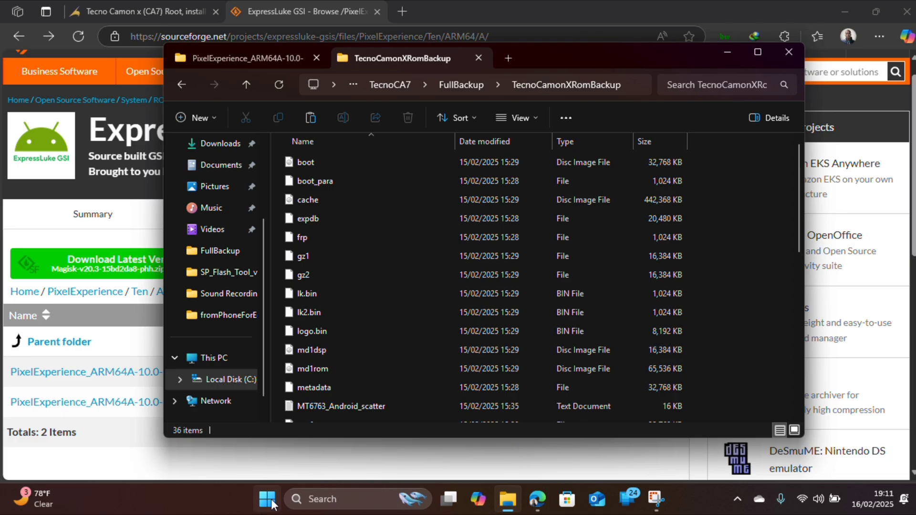
mouse_move(401, 94)
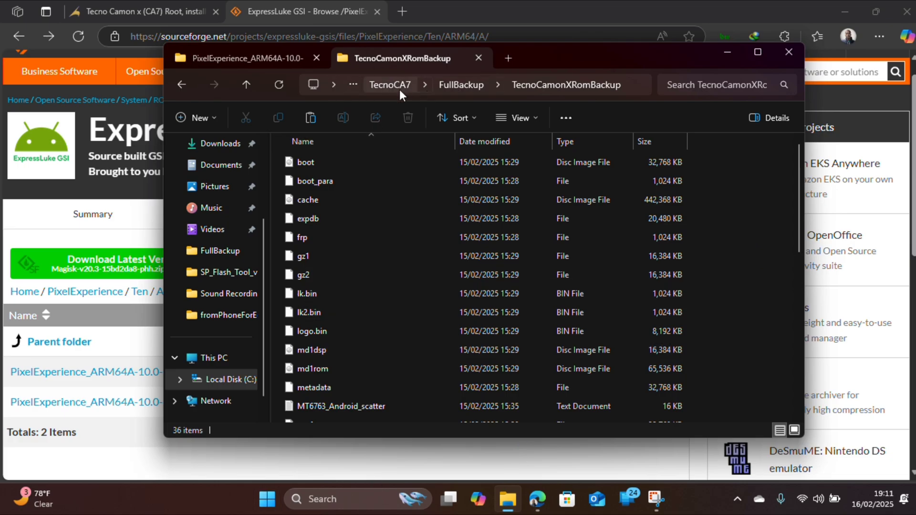
click(389, 85)
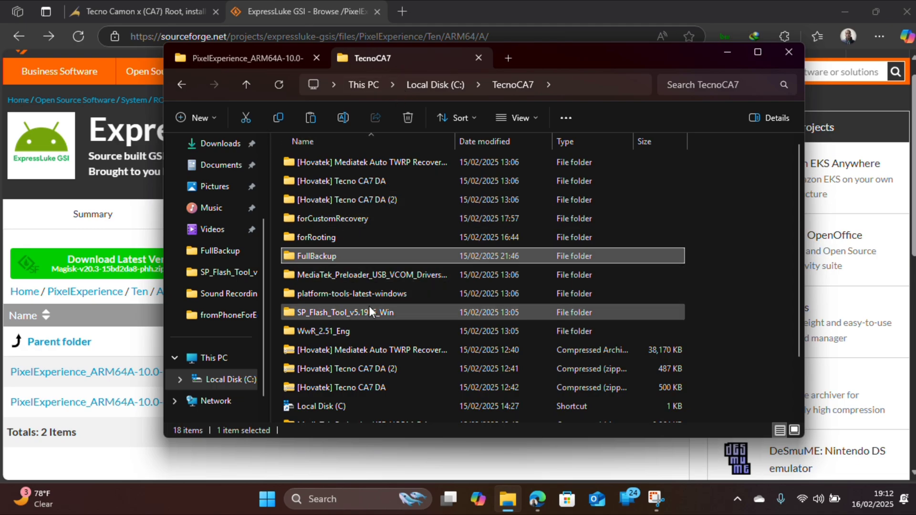
- Launch flash_tool from SP_Flash_Tool_v5.1916_Win and dismiss the LIB DA mismatch error
double_click(343, 312)
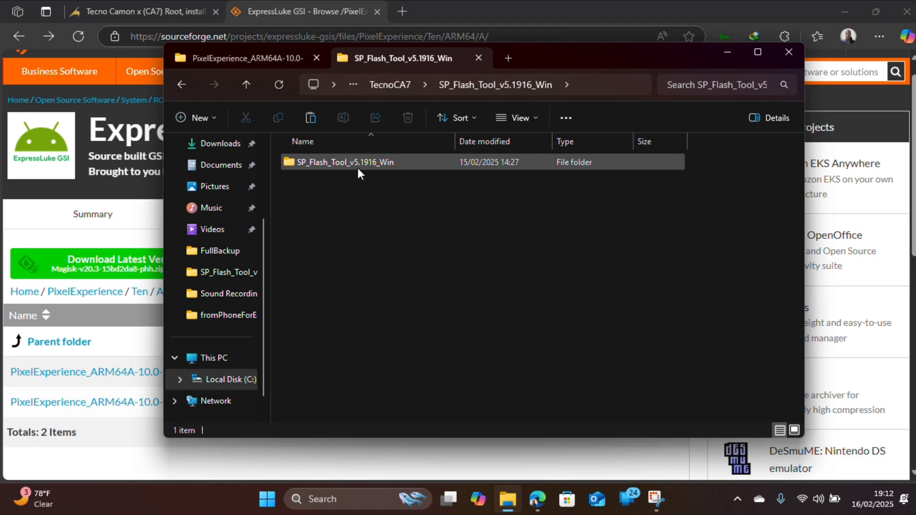
double_click(343, 162)
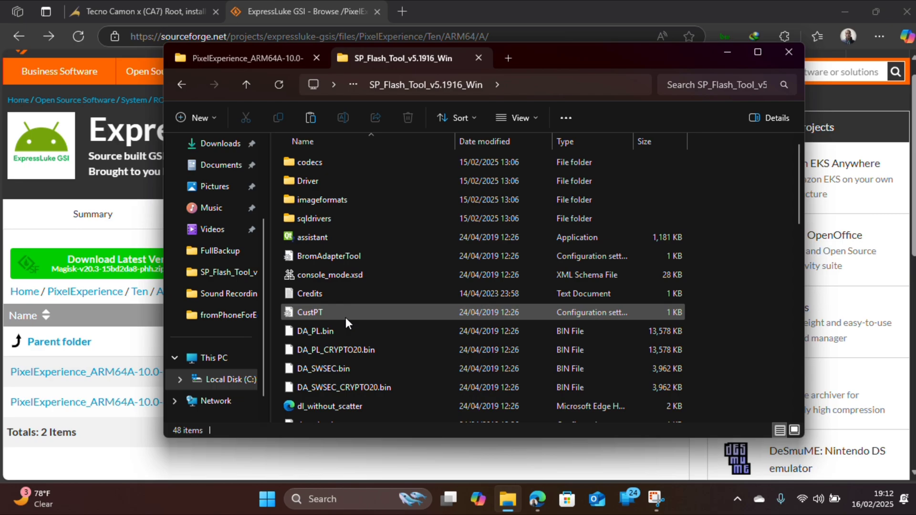
scroll(down, 3)
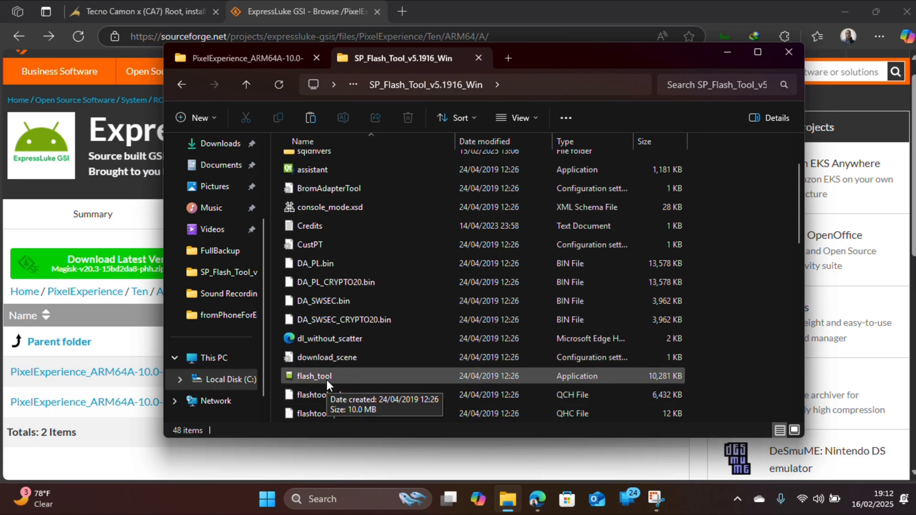
click(315, 375)
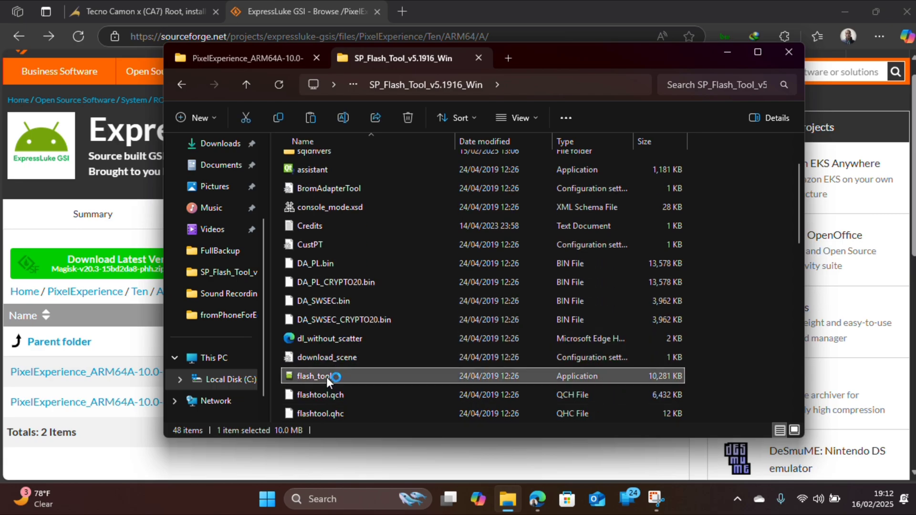
double_click(314, 375)
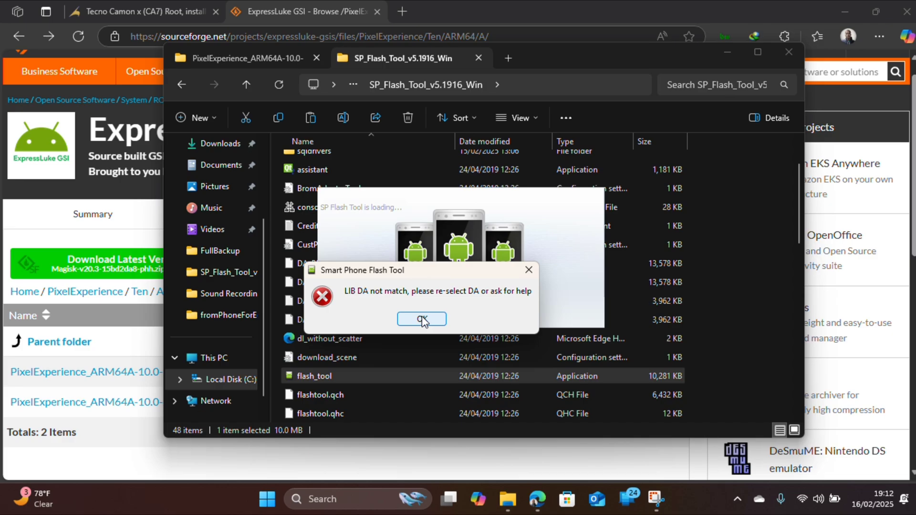
click(421, 320)
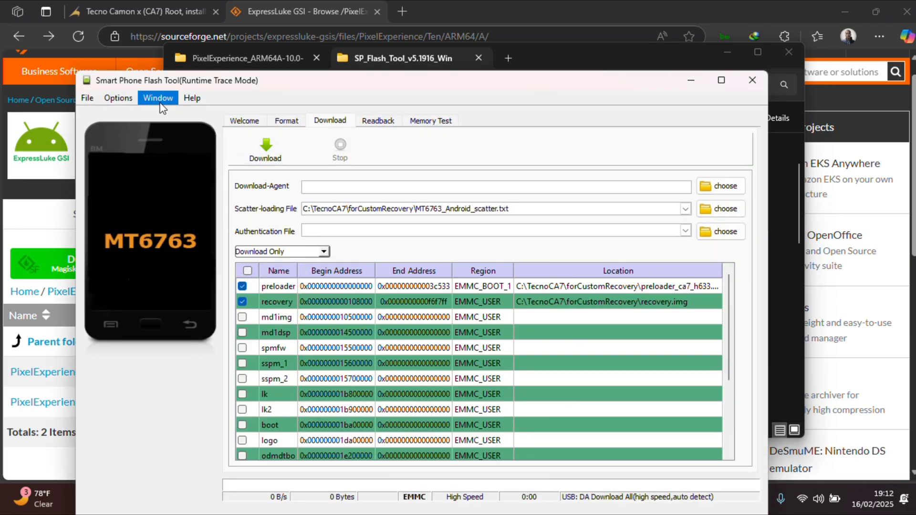
- Uncheck Check LIB DA match in the General options and close the Option window
click(117, 97)
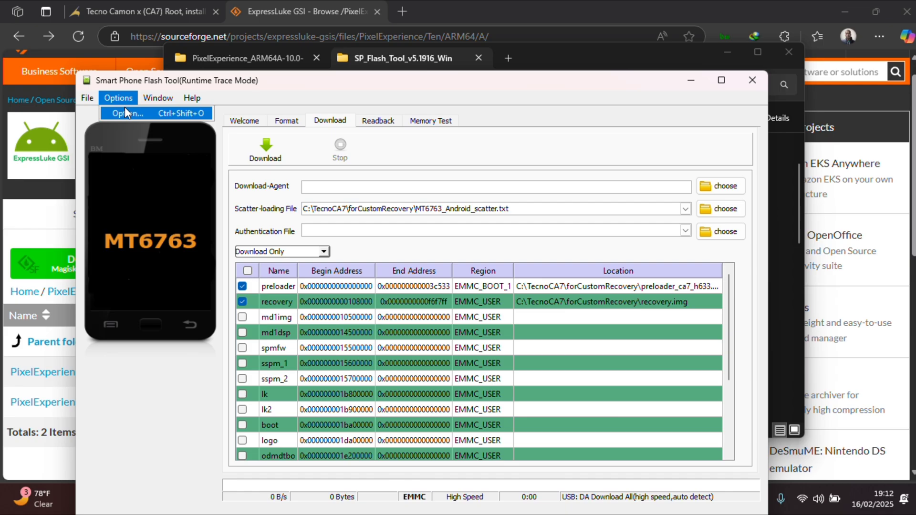
click(128, 114)
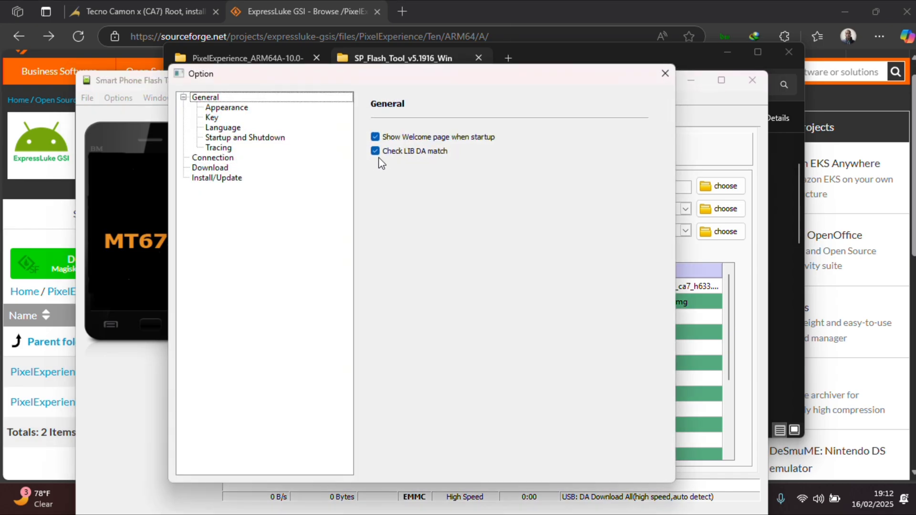
click(375, 150)
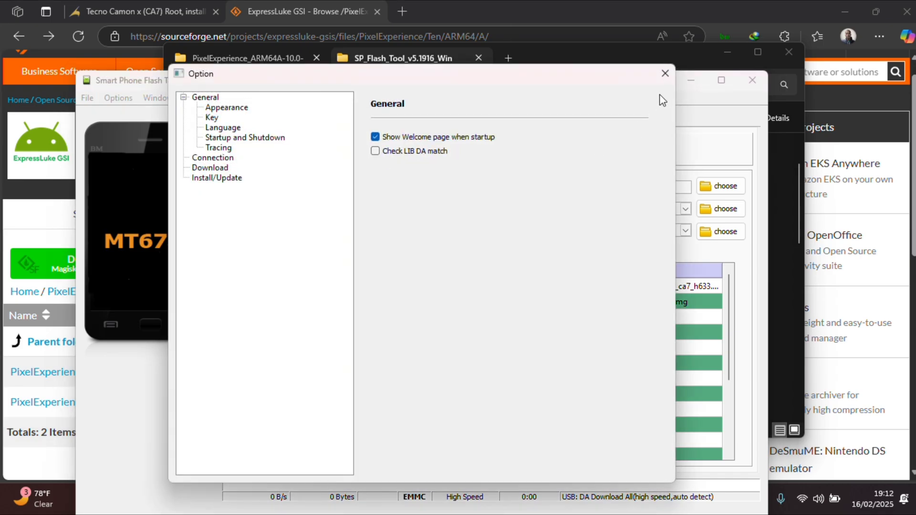
click(664, 73)
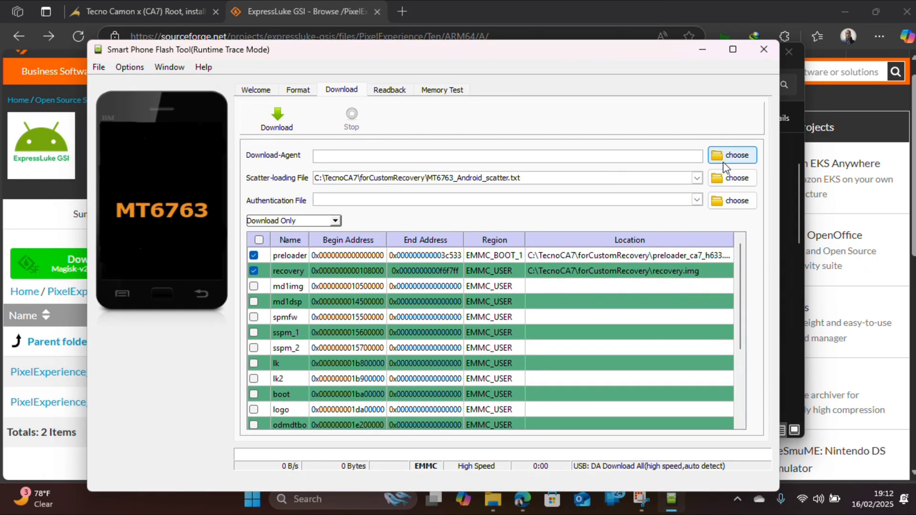
- Load MTK_AllInOne_DA_SP.bin into the Download-Agent field
click(731, 154)
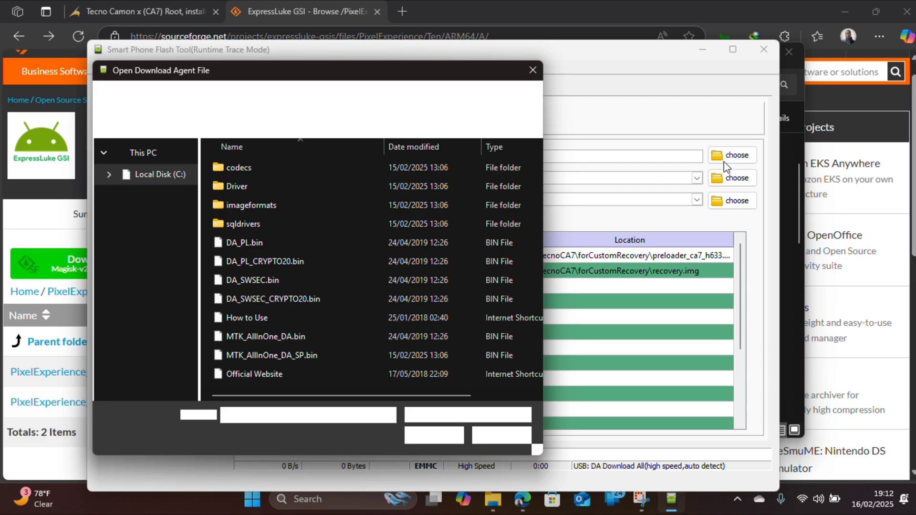
click(270, 355)
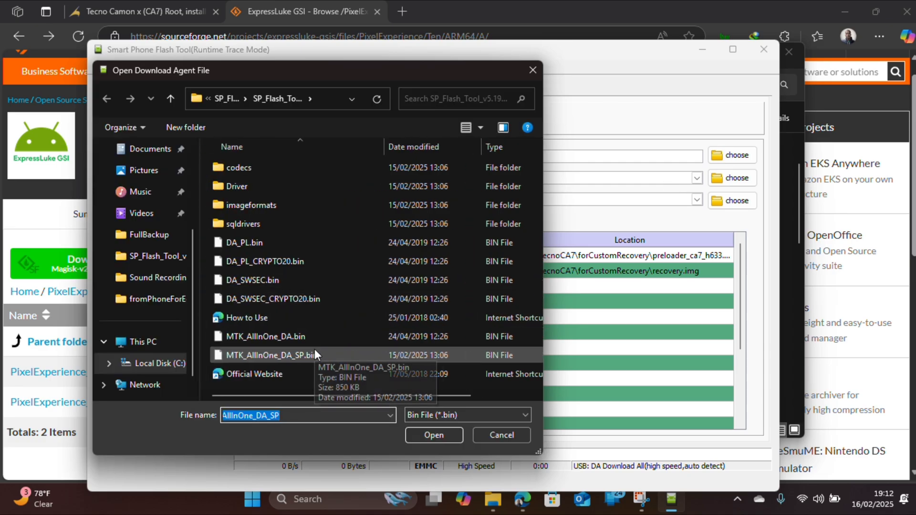
mouse_move(286, 362)
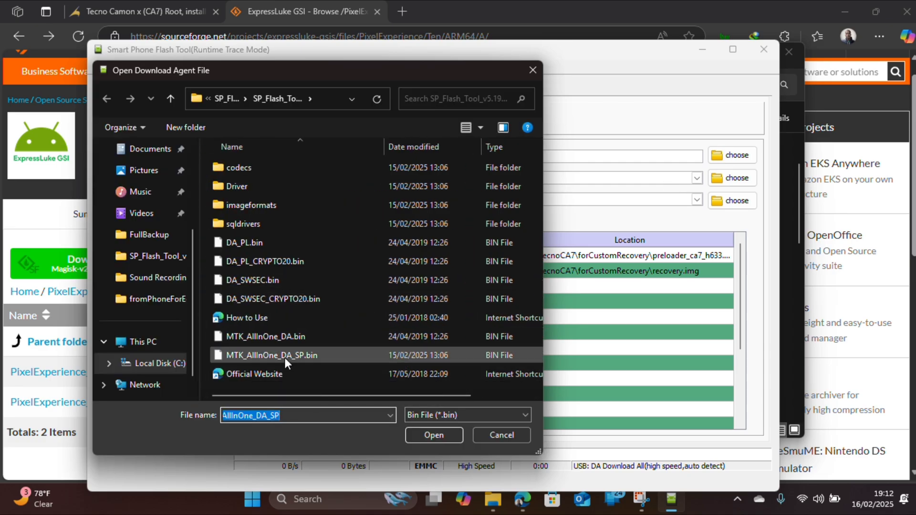
click(433, 434)
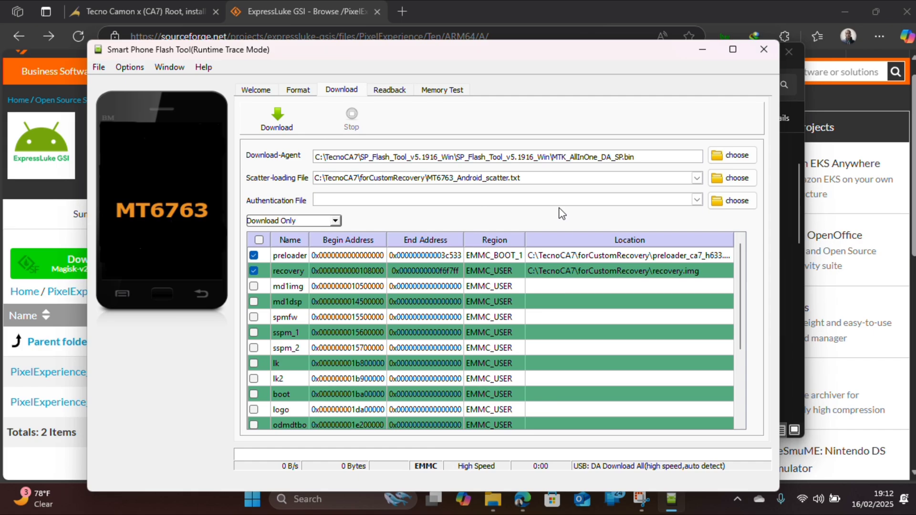
mouse_move(616, 185)
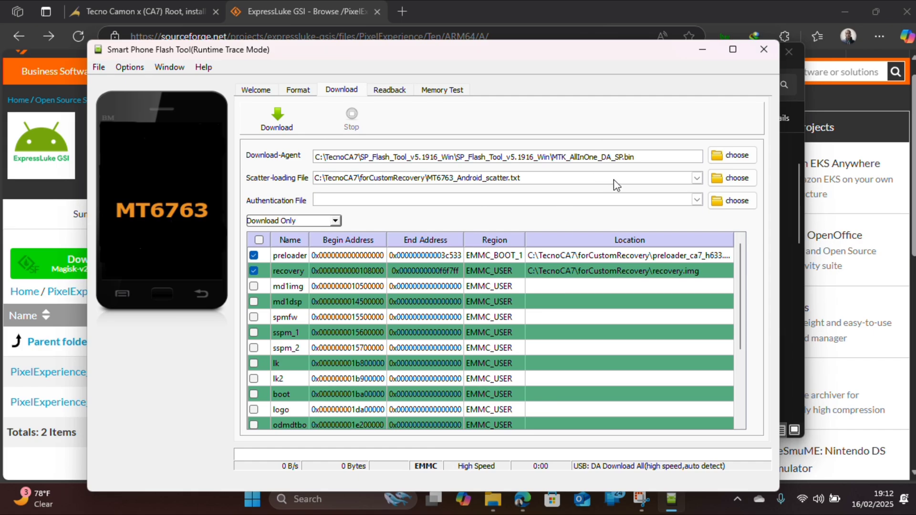
mouse_move(489, 183)
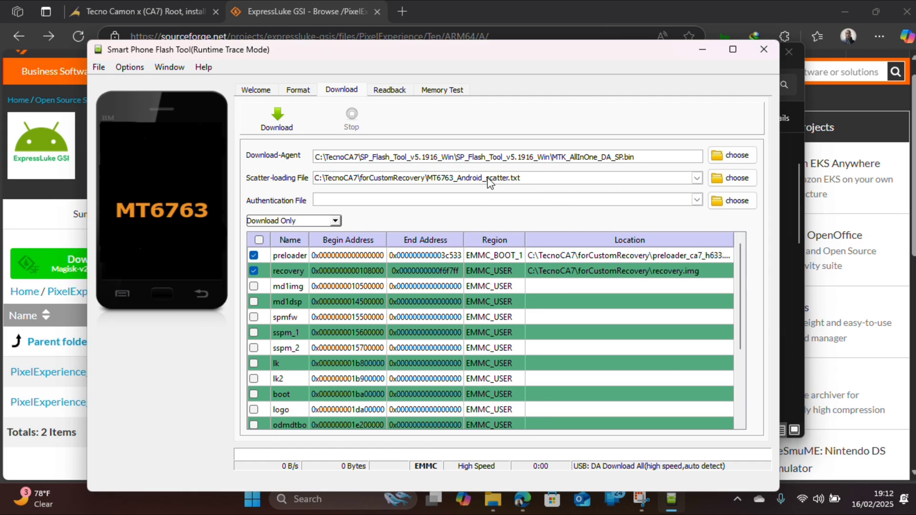
mouse_move(429, 180)
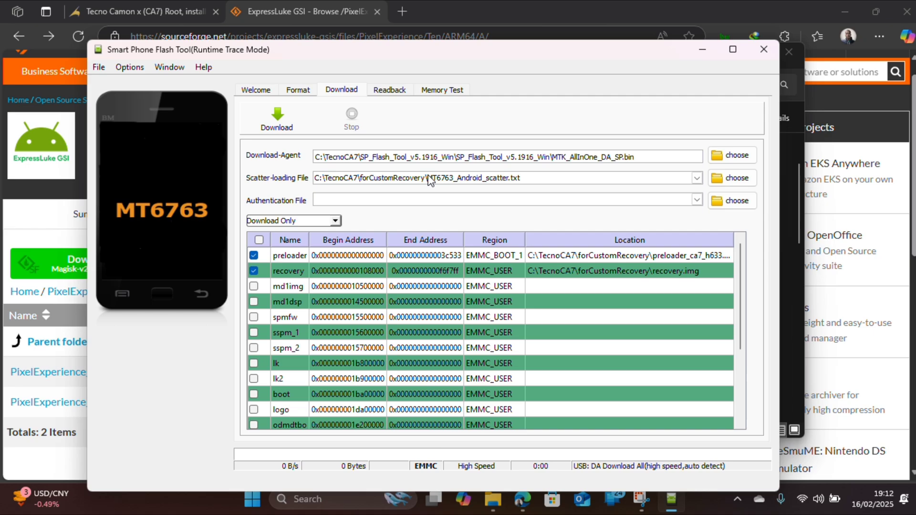
mouse_move(730, 185)
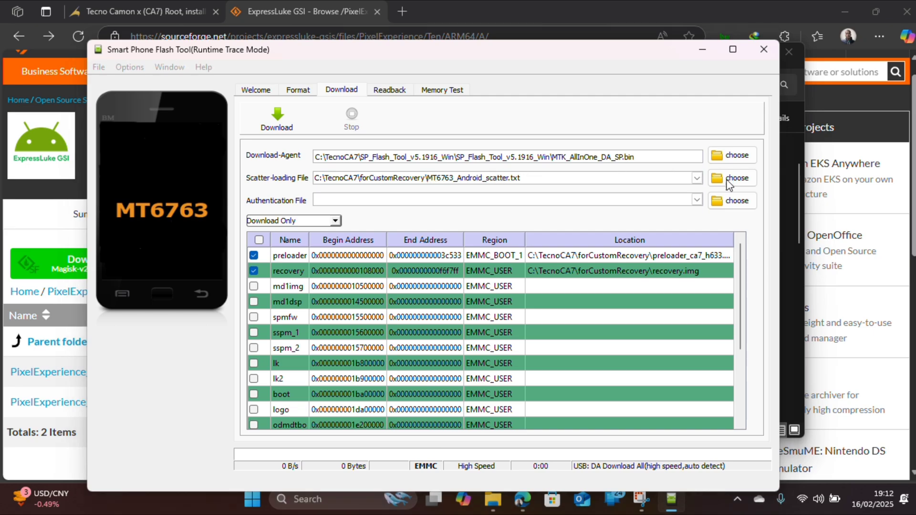
- Load MT6763_Android_scatter.txt from FullBackup\TecnoCamonXRomBackup and review the partition list
click(731, 177)
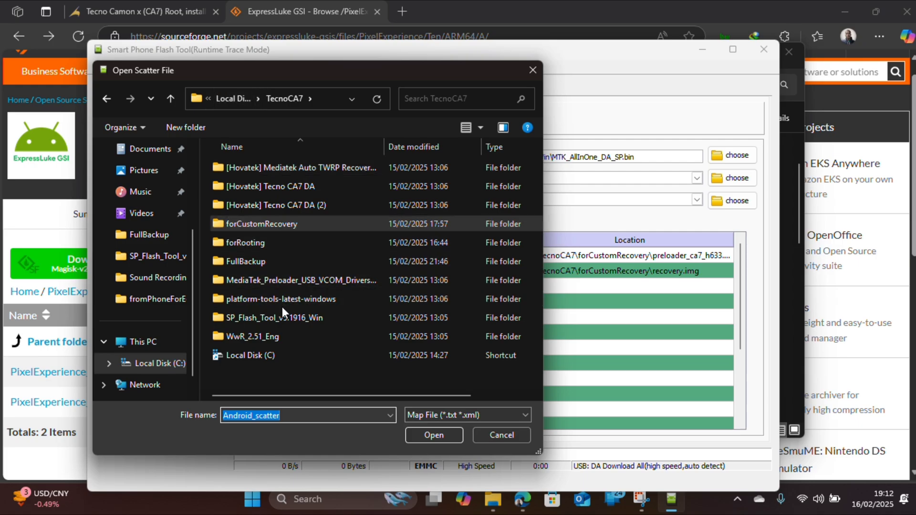
mouse_move(278, 317)
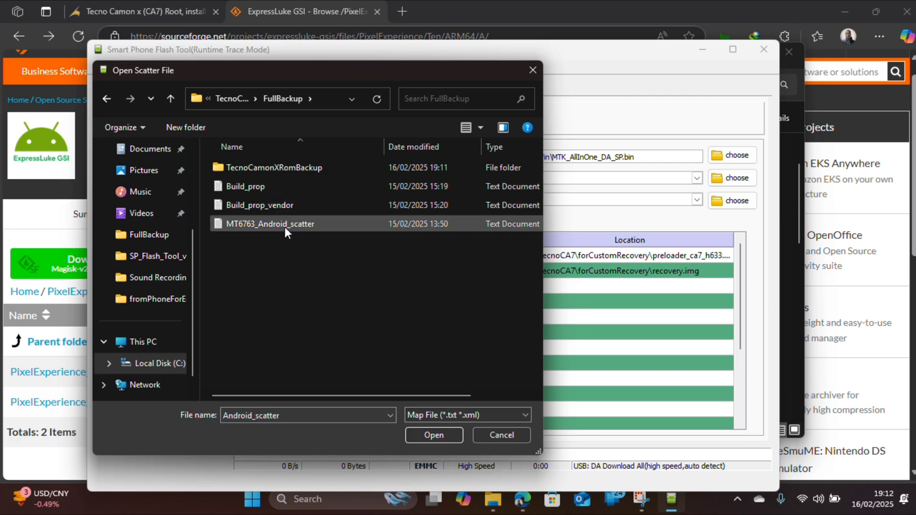
double_click(275, 167)
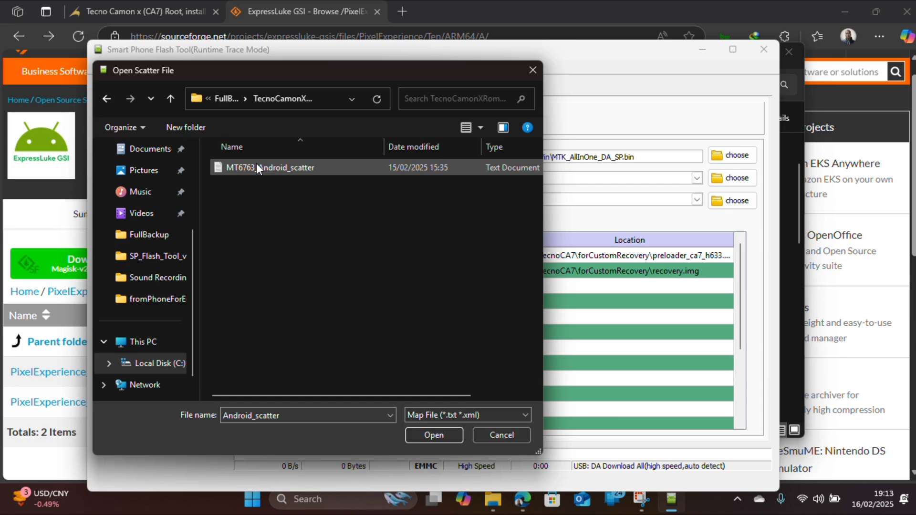
click(432, 435)
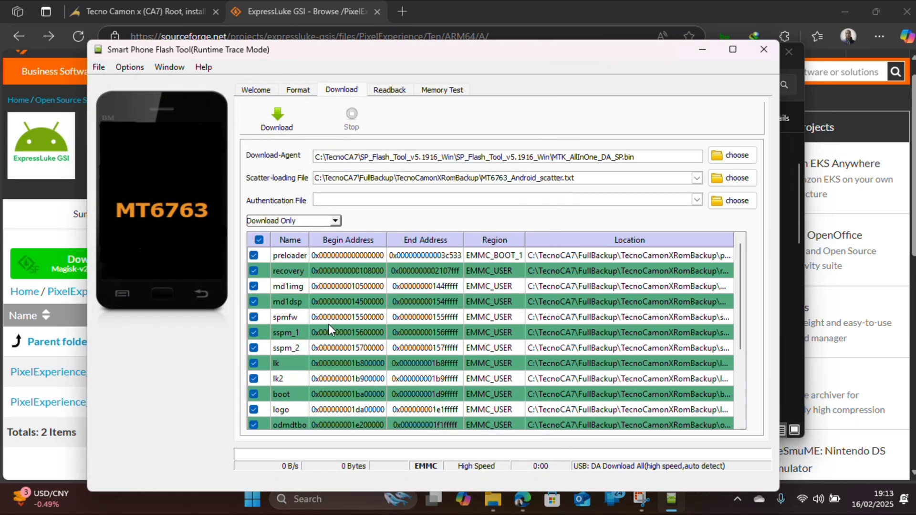
scroll(down, 3)
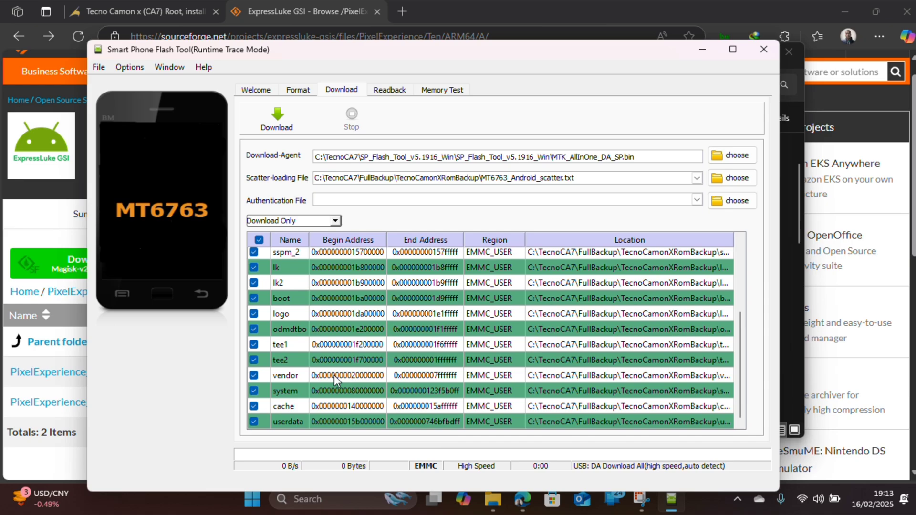
scroll(up, 3)
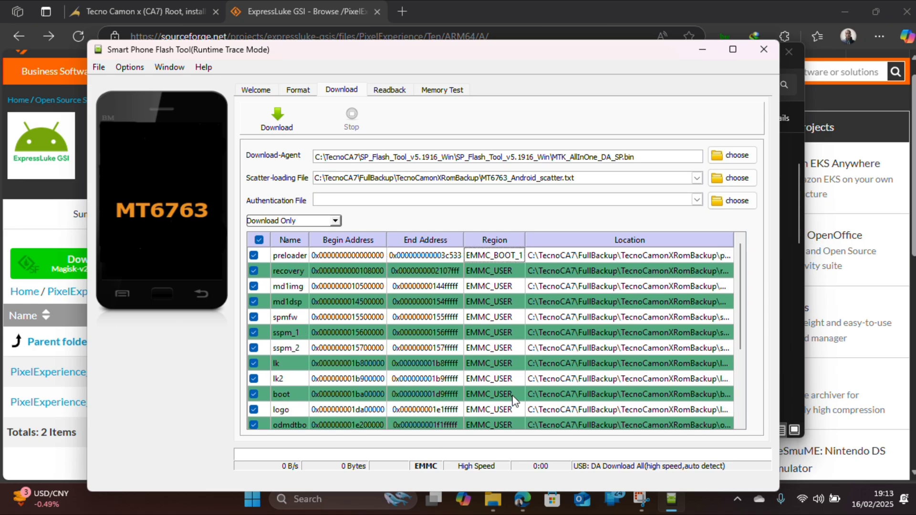
mouse_move(271, 255)
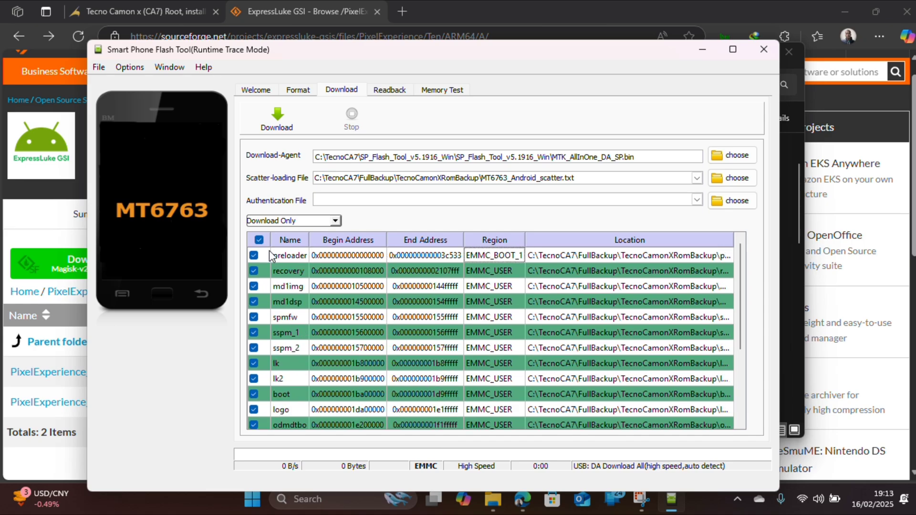
- Uncheck all partitions except system (system.img) and maximize the SP Flash Tool window
click(259, 240)
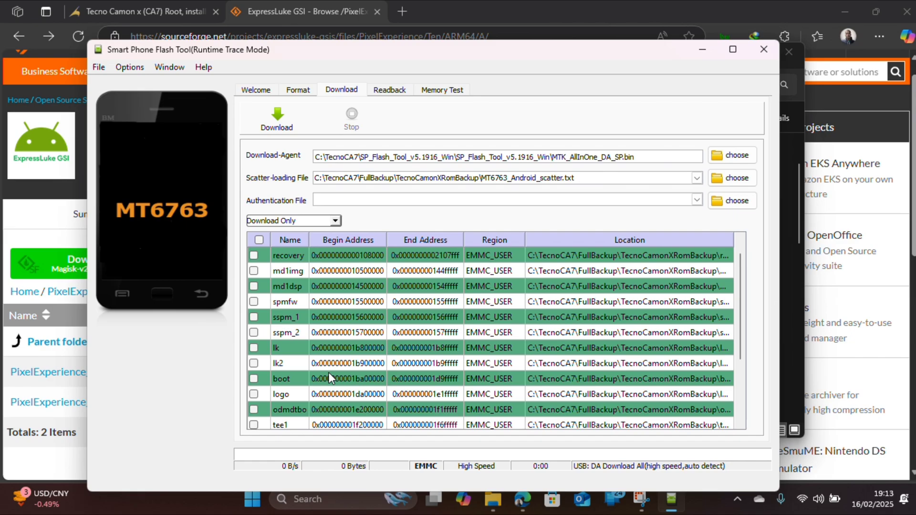
scroll(down, 3)
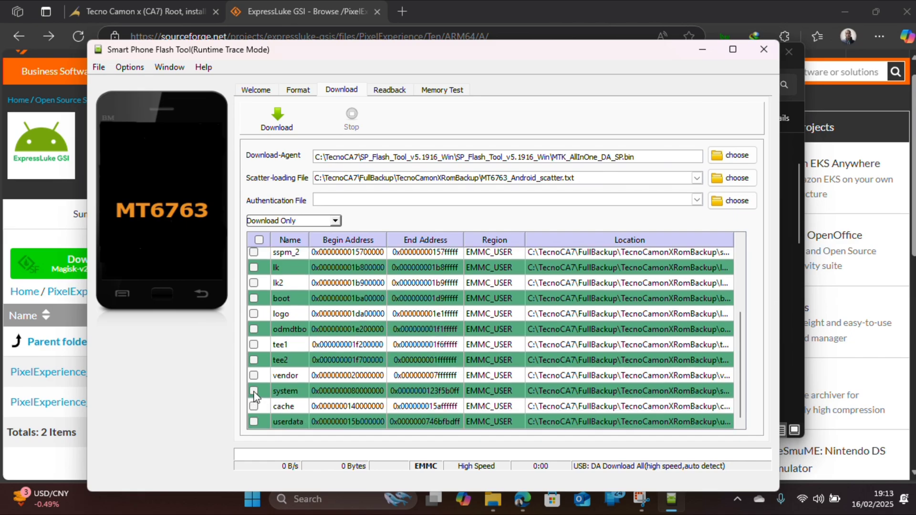
click(254, 390)
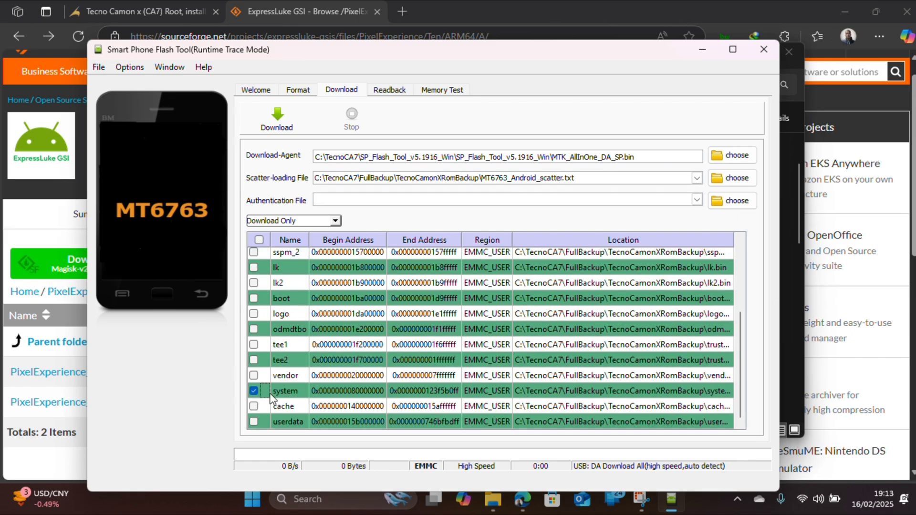
mouse_move(533, 121)
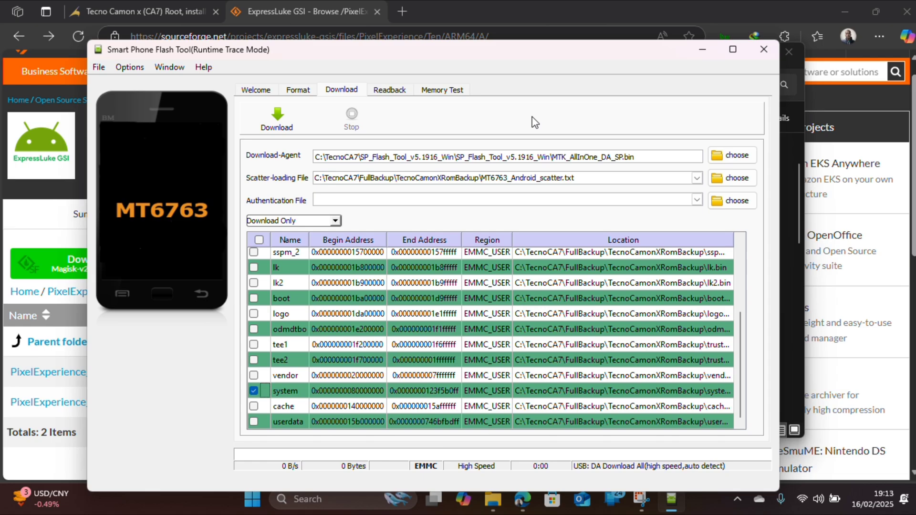
click(732, 49)
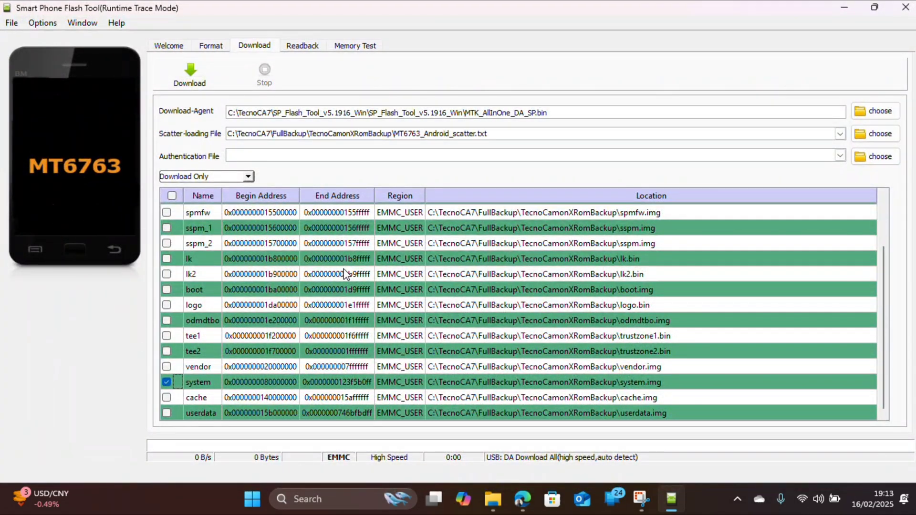
scroll(up, 3)
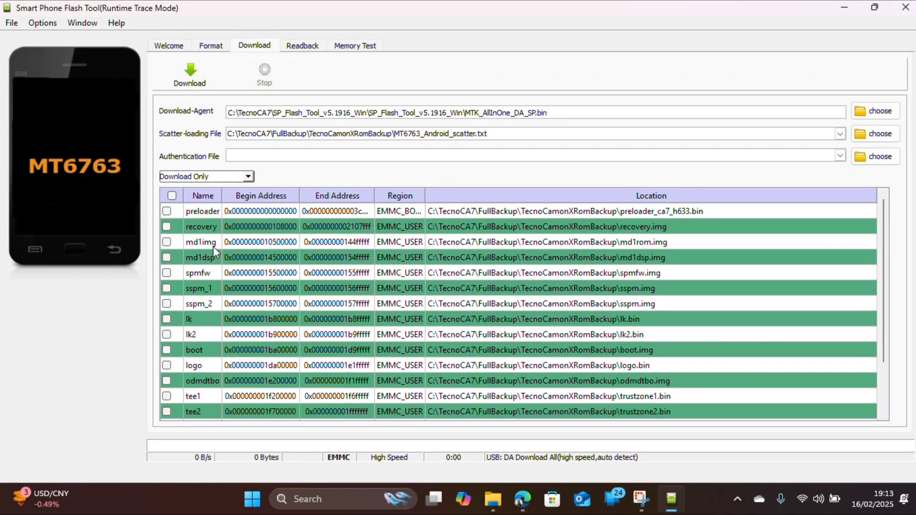
scroll(down, 3)
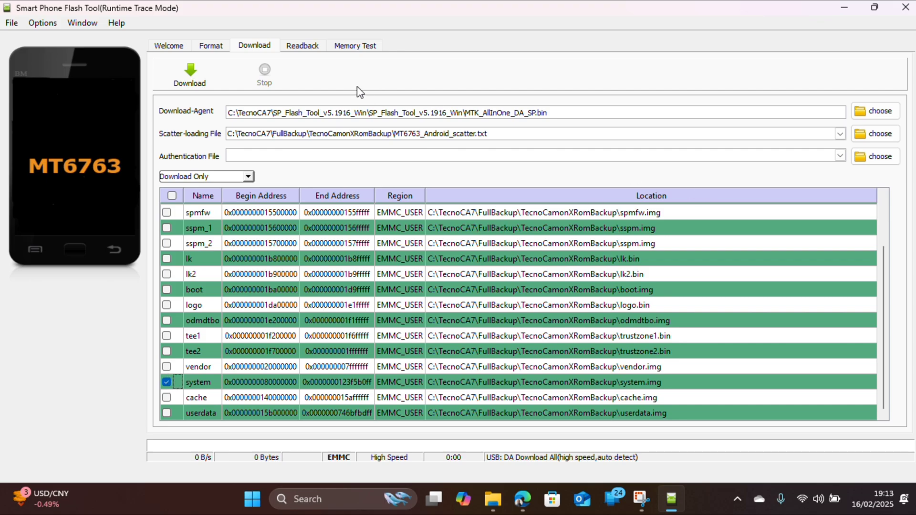
mouse_move(189, 73)
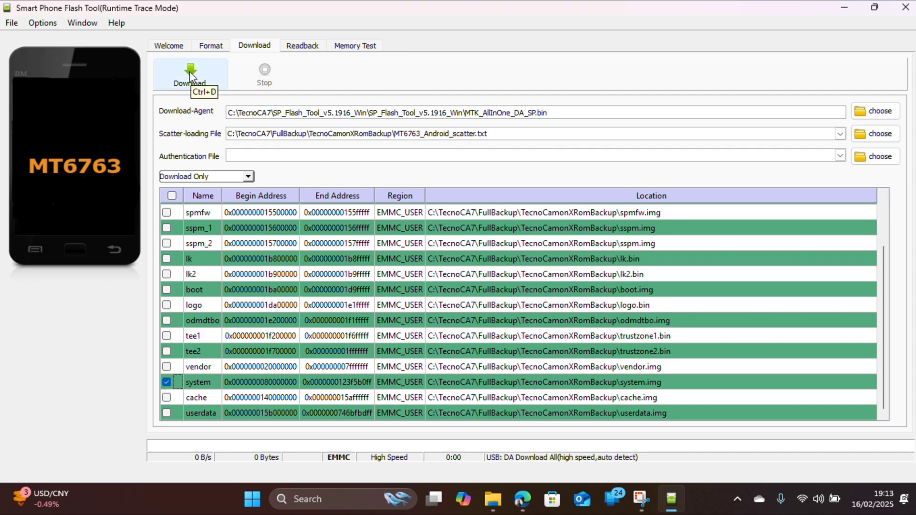
- Start the download and let system.img flash to 100% until Download Ok appears
click(189, 73)
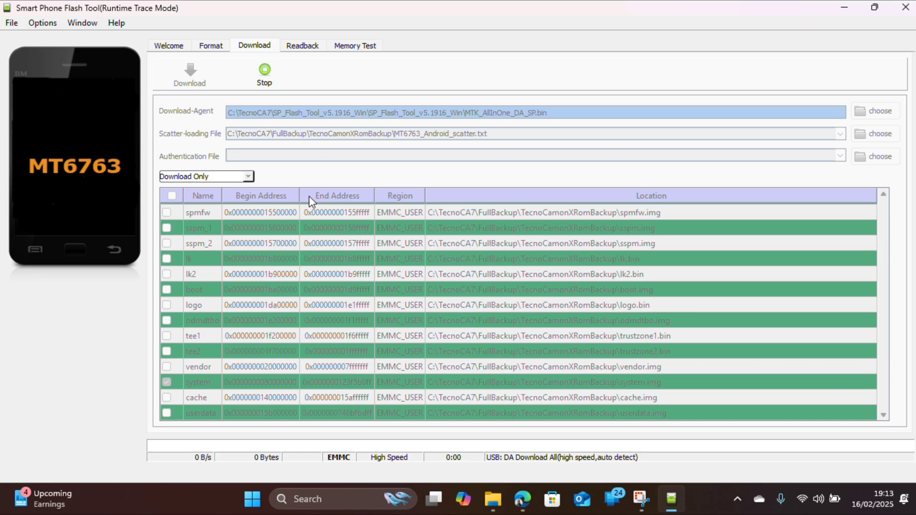
click(189, 73)
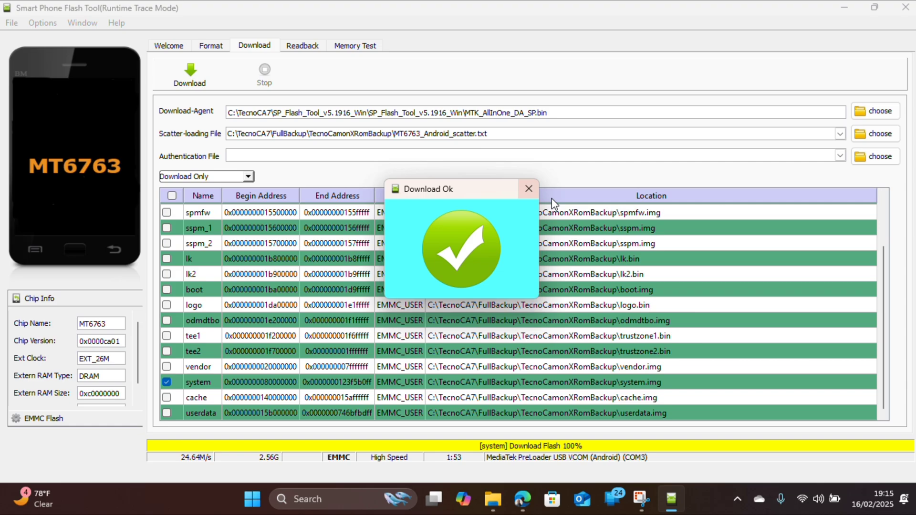
mouse_move(528, 189)
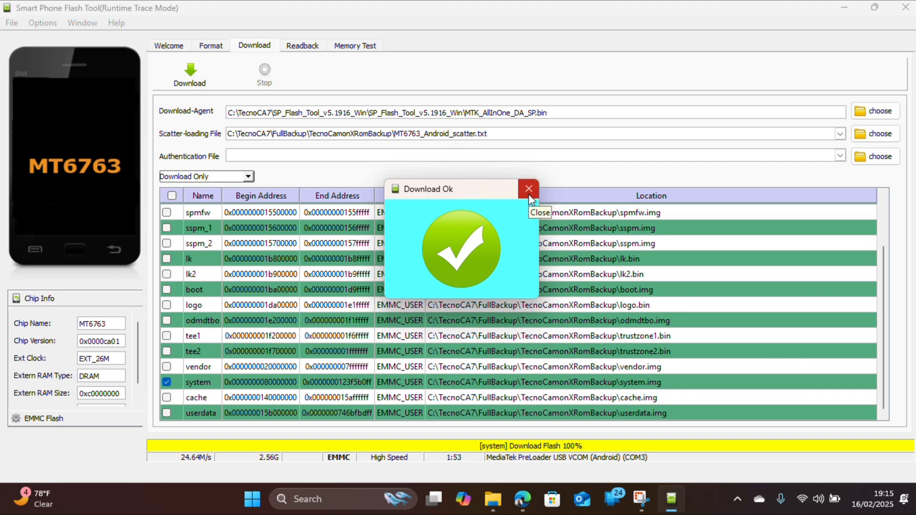
- Dismiss the Download Ok confirmation dialog
click(528, 188)
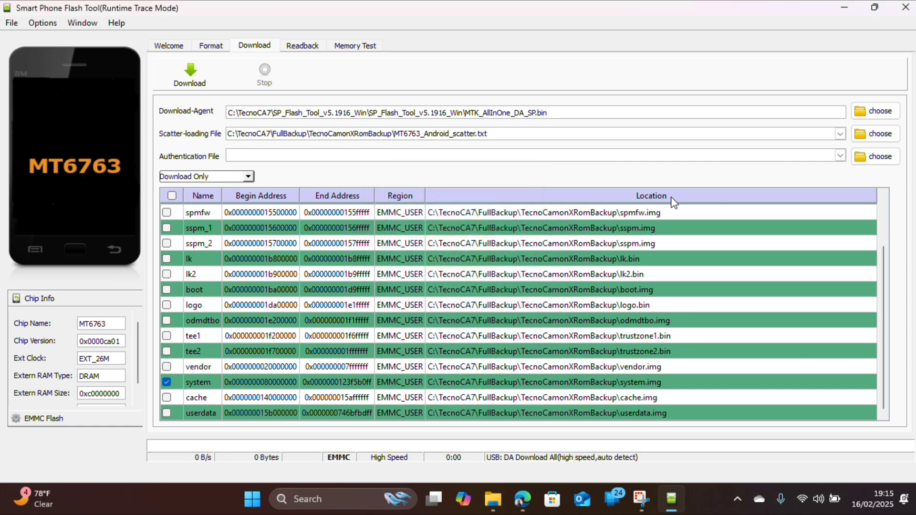